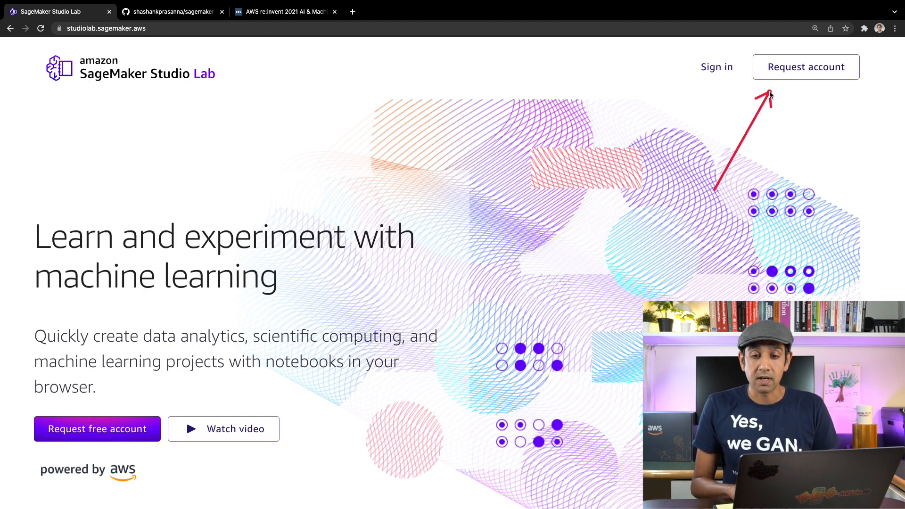
- Open the Studio Lab account request form and scroll through it
{"action": "left_click", "coordinate": [806, 67]}
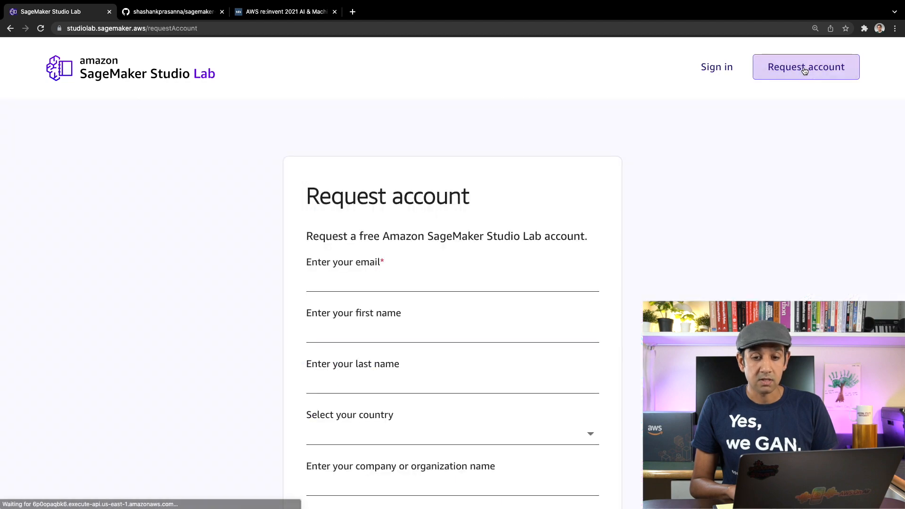
{"action": "scroll", "scroll_direction": "down", "scroll_amount": 3}
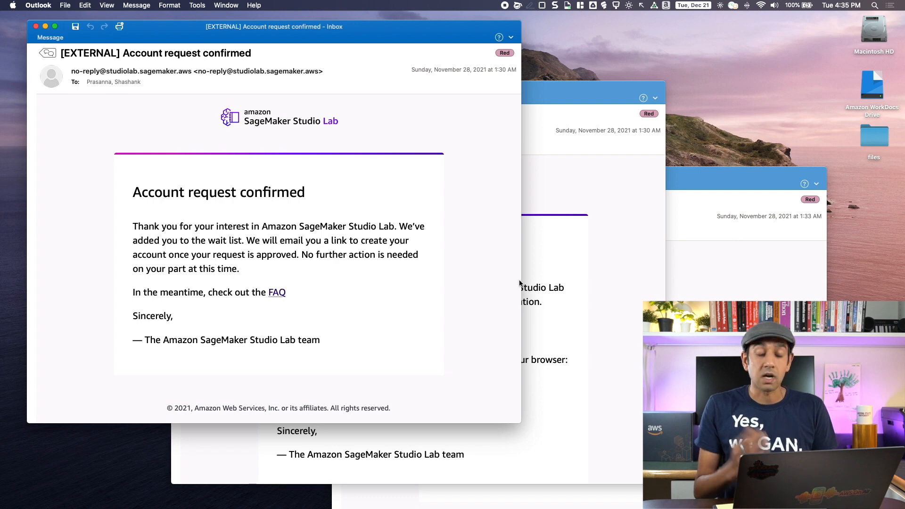
{"action": "mouse_move", "coordinate": [452, 322]}
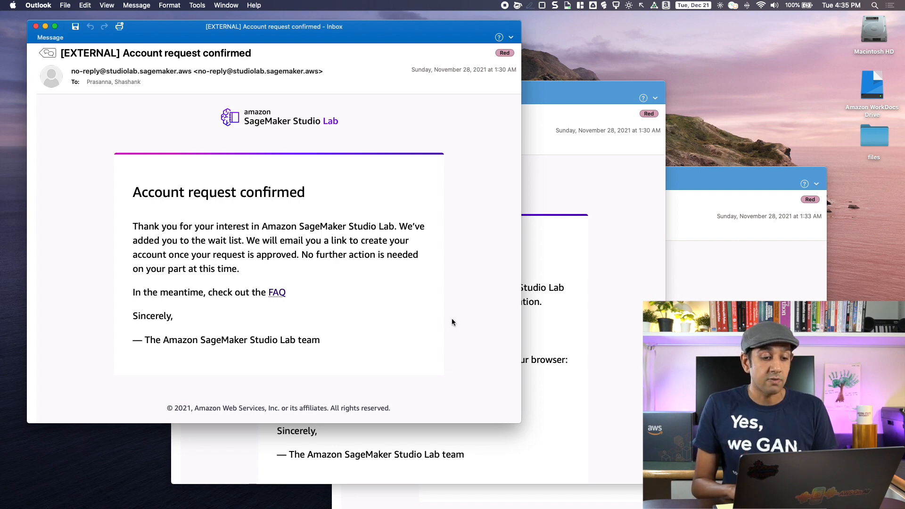
{"action": "mouse_move", "coordinate": [564, 318]}
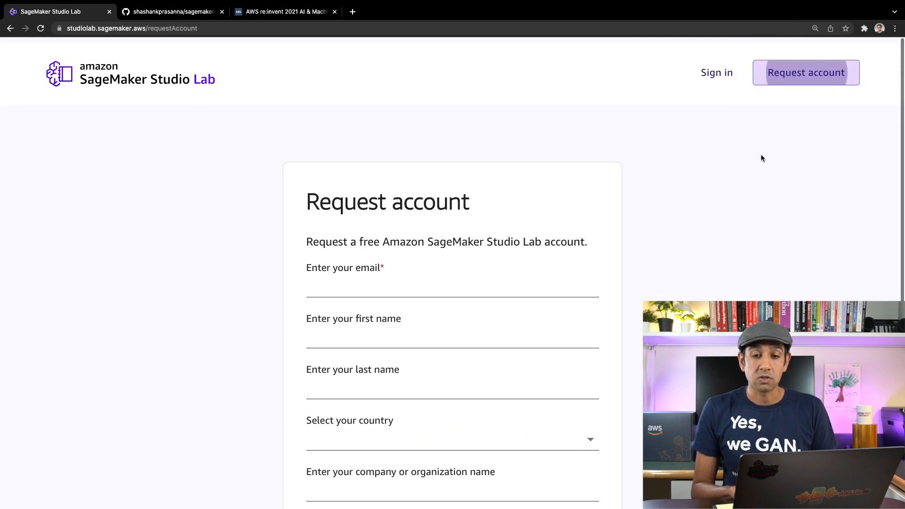
- Sign in to Studio Lab with email and password to reach My Project
{"action": "left_click", "coordinate": [717, 72]}
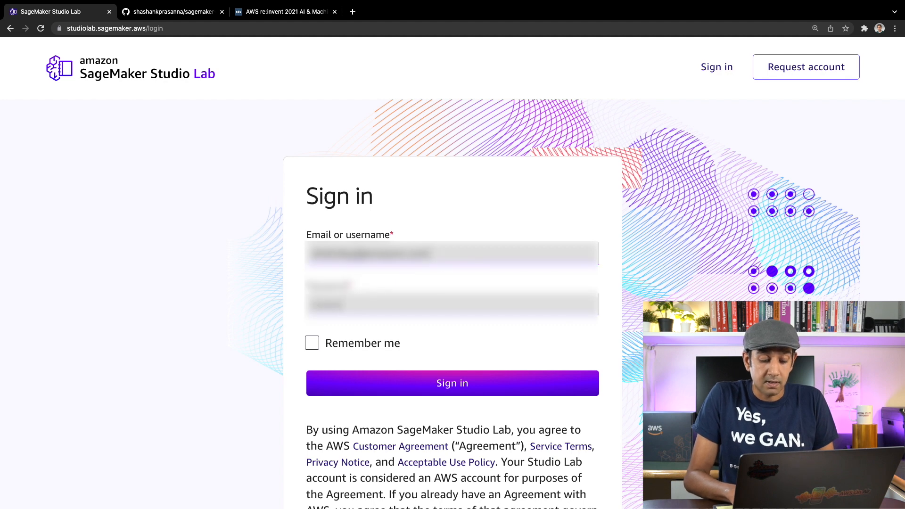
{"action": "left_click", "coordinate": [452, 383]}
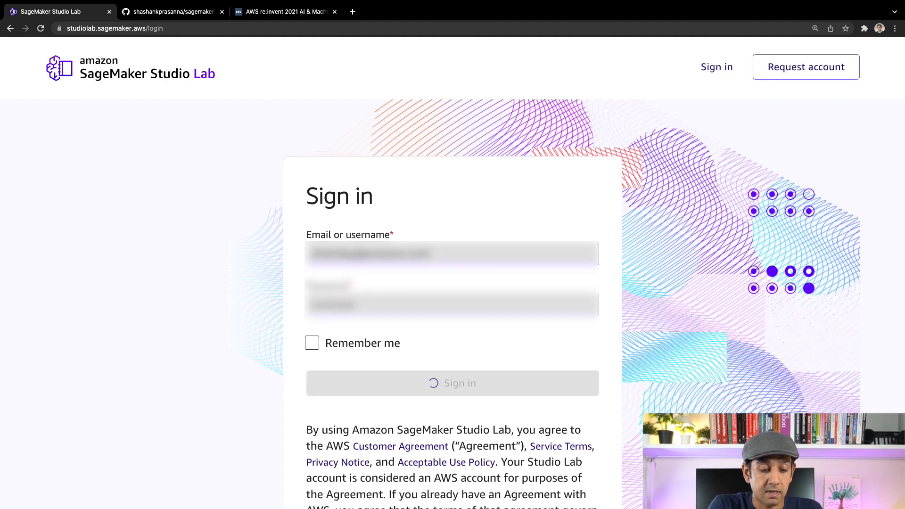
{"action": "left_click", "coordinate": [453, 383]}
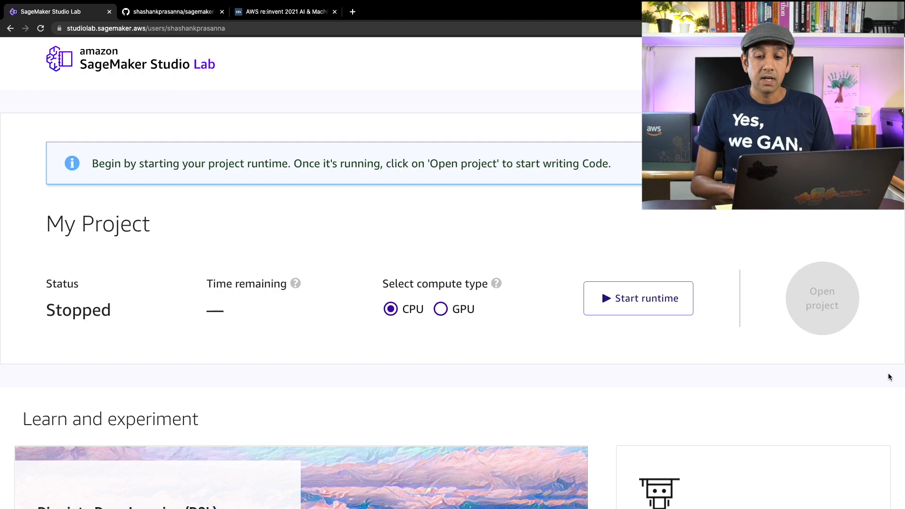
{"action": "scroll", "scroll_direction": "down", "scroll_amount": 3}
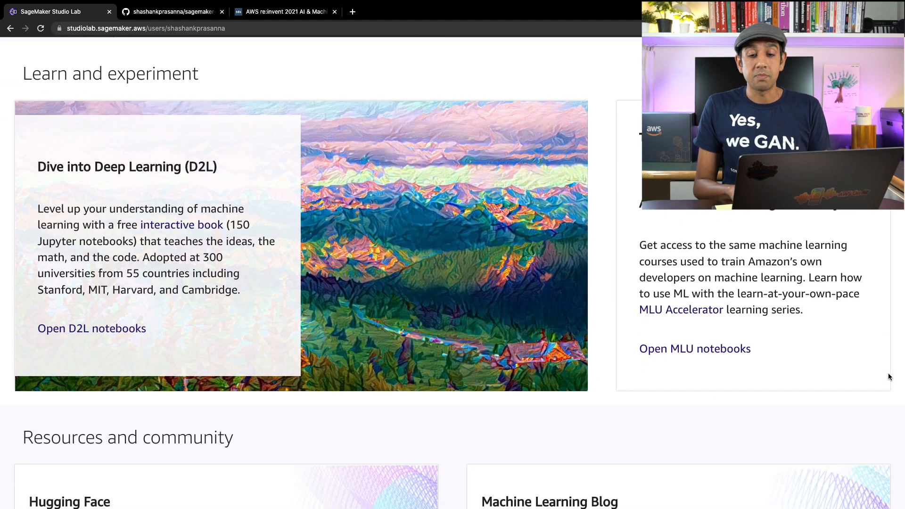
{"action": "scroll", "scroll_direction": "down", "scroll_amount": 3}
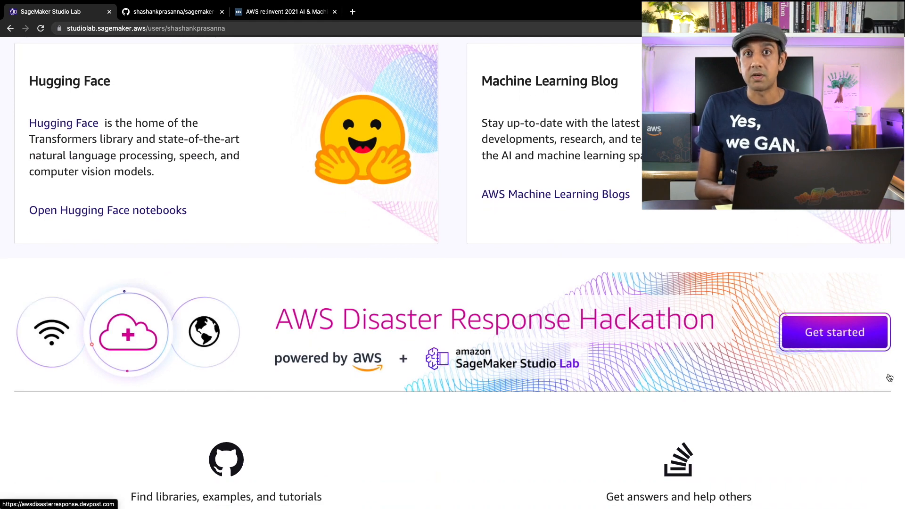
{"action": "scroll", "scroll_direction": "down", "scroll_amount": 3}
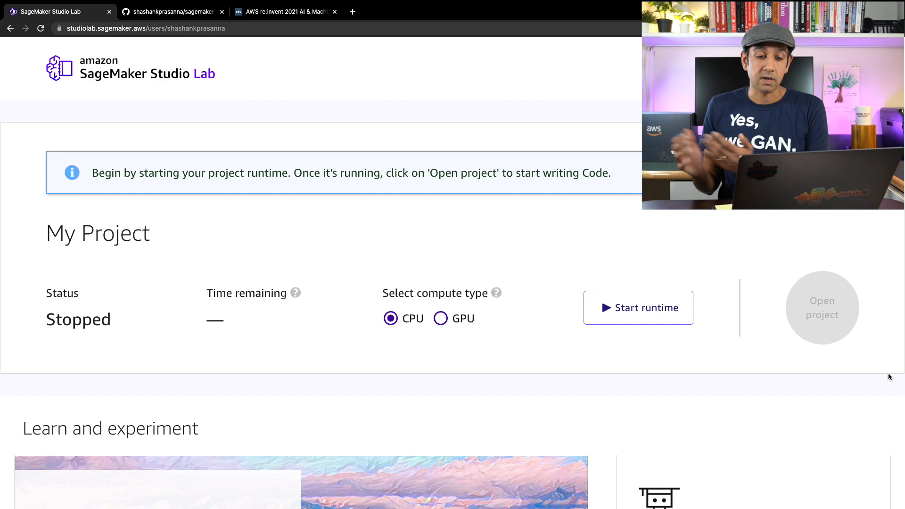
{"action": "mouse_move", "coordinate": [605, 386]}
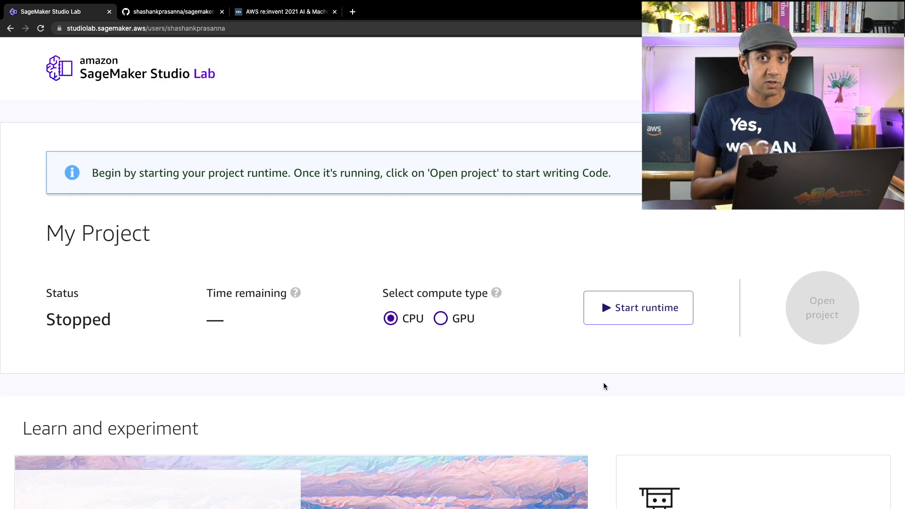
- Choose GPU compute, confirm Use GPU, and start the project runtime
{"action": "left_click", "coordinate": [441, 318]}
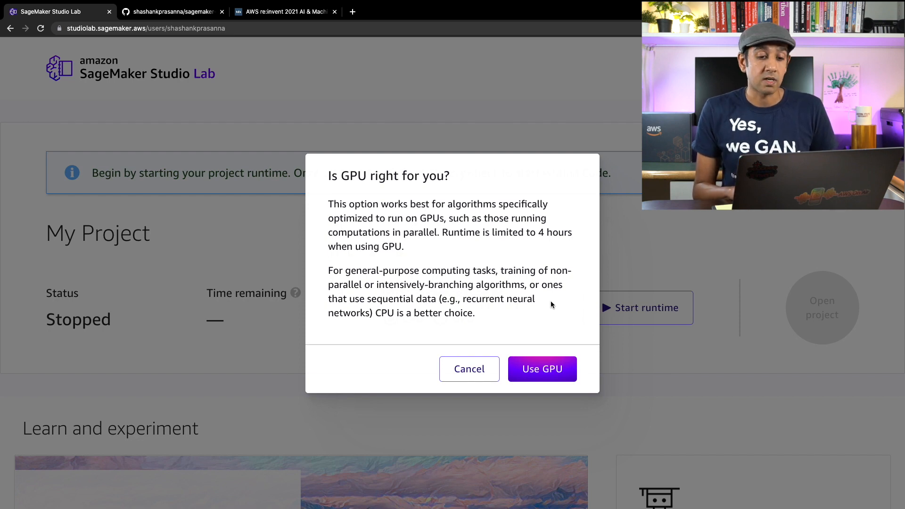
{"action": "left_click", "coordinate": [542, 368]}
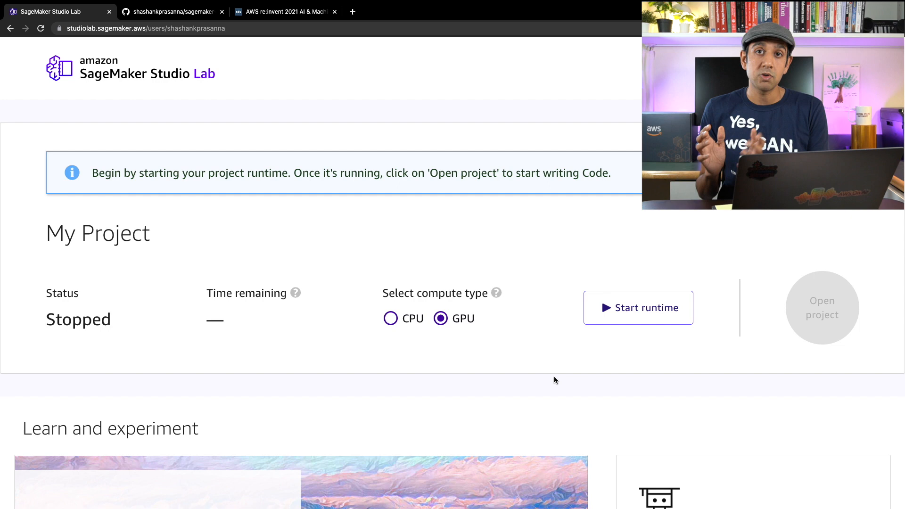
{"action": "mouse_move", "coordinate": [605, 342]}
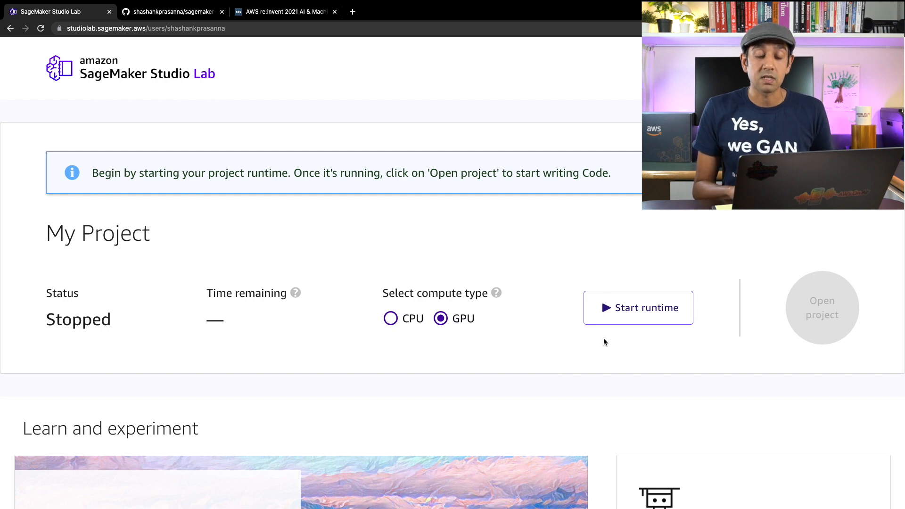
{"action": "left_click", "coordinate": [638, 306]}
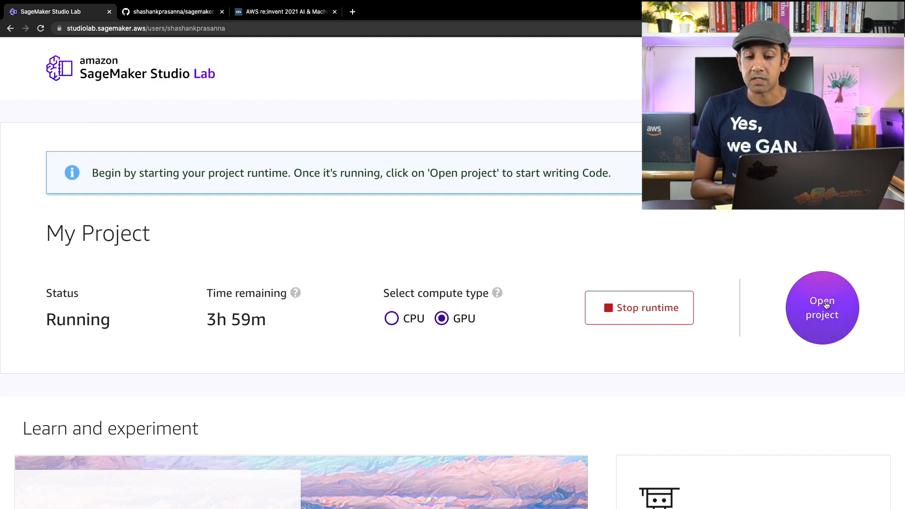
- Open the running project in JupyterLab showing Getting Started.ipynb
{"action": "left_click", "coordinate": [822, 307]}
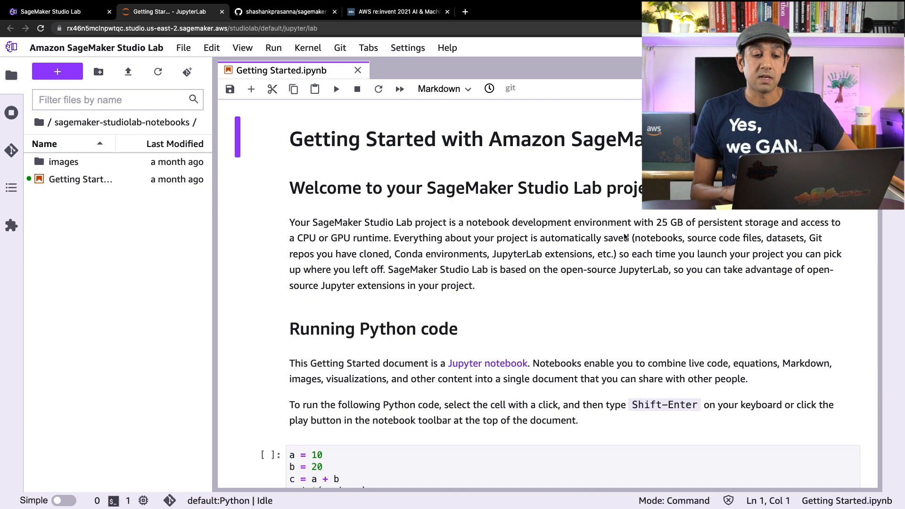
{"action": "scroll", "scroll_direction": "down", "scroll_amount": 3}
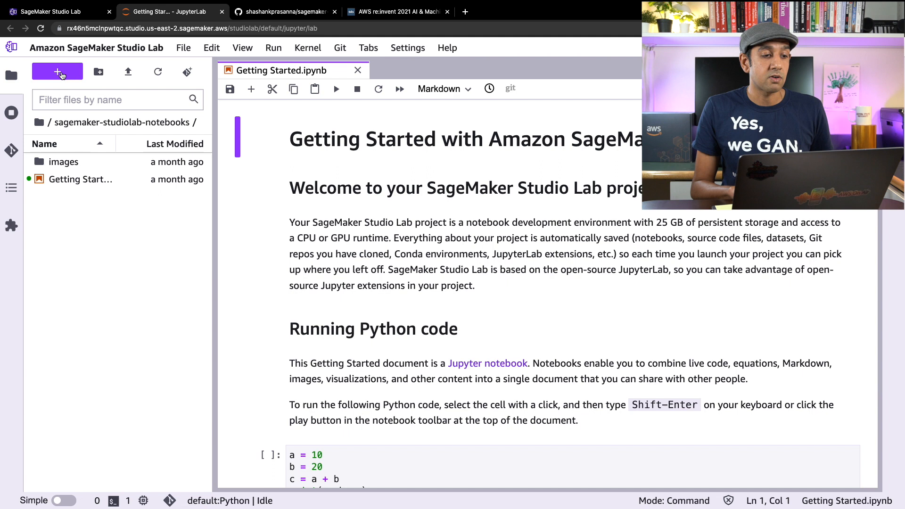
- Open a new terminal and run nproc and nvidia-smi
{"action": "left_click", "coordinate": [57, 71]}
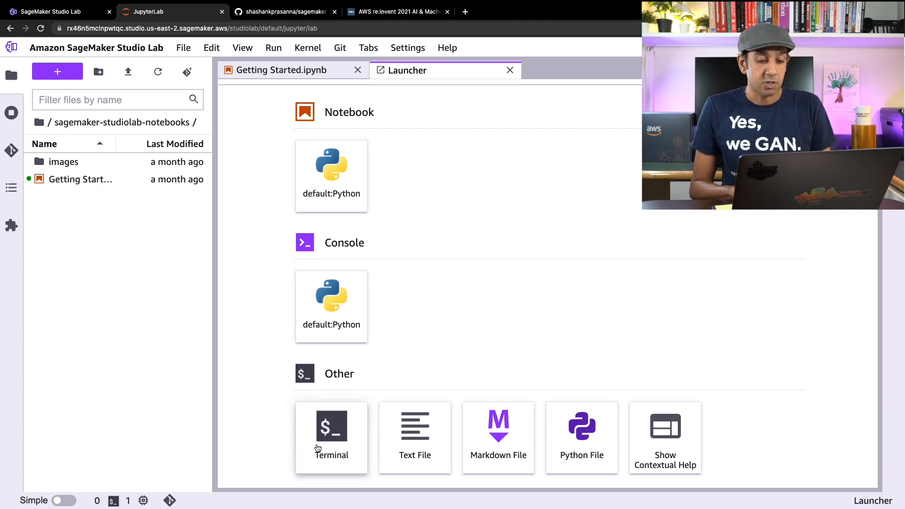
{"action": "left_click", "coordinate": [332, 426]}
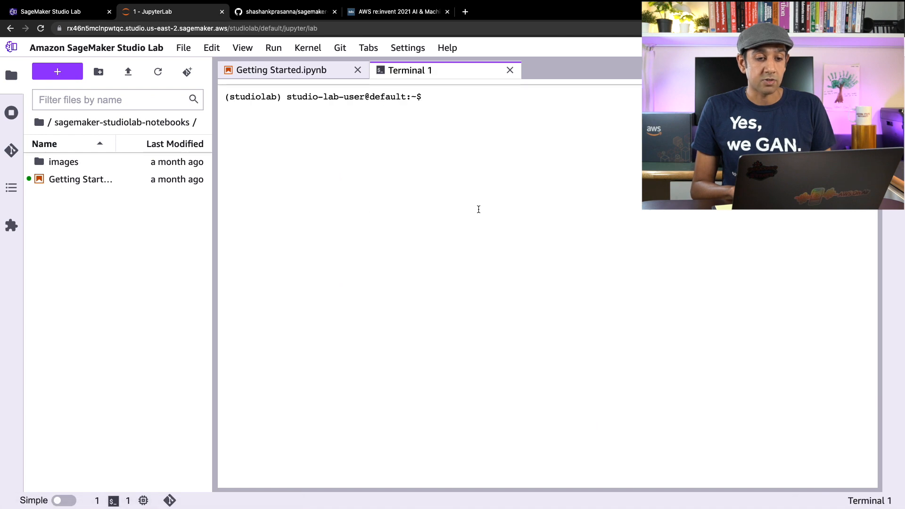
{"action": "type", "text": "nproc"}
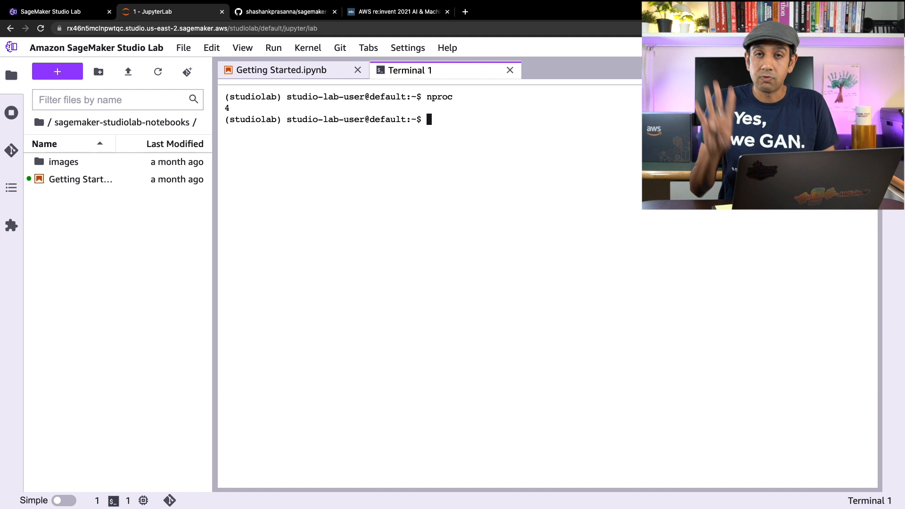
{"action": "type", "text": "n"}
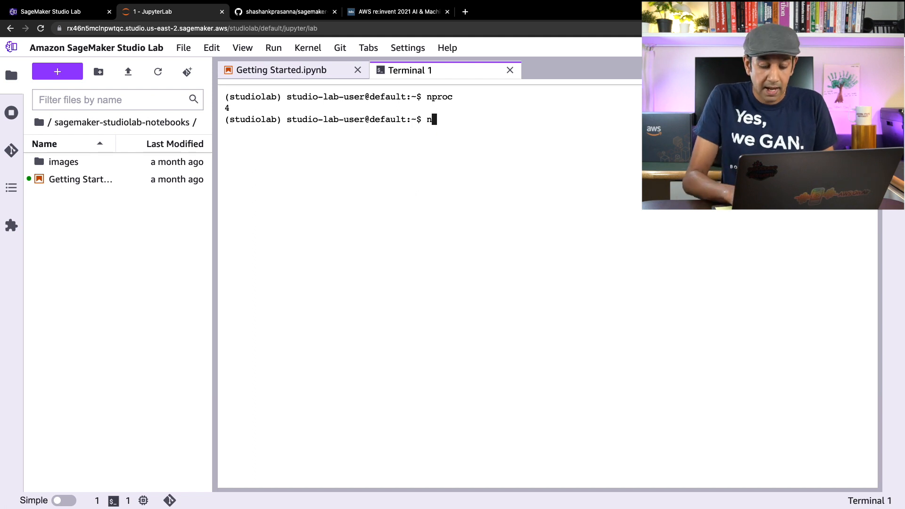
{"action": "type", "text": "vidia-"}
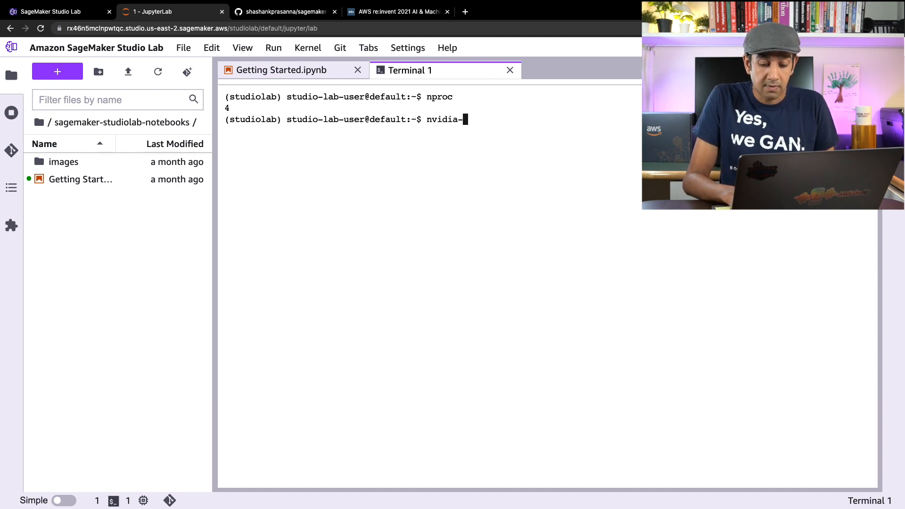
{"action": "type", "text": "smi"}
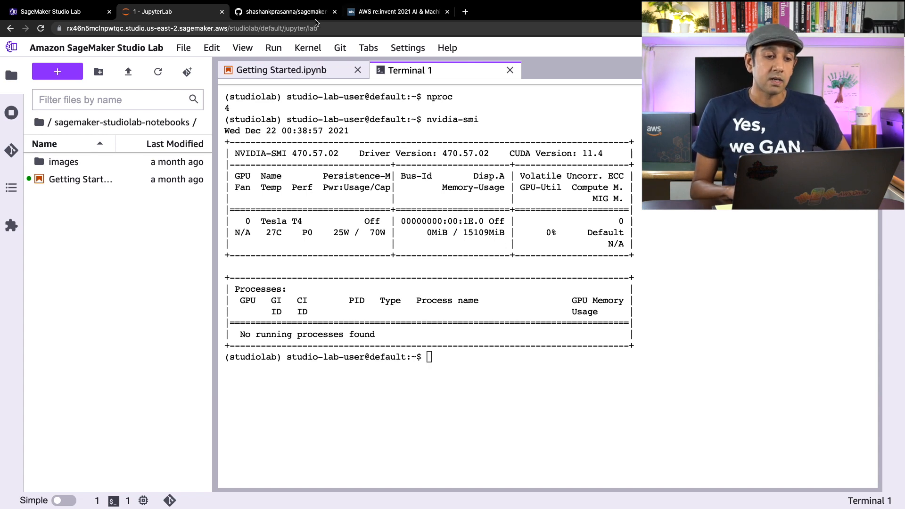
- Copy the sagemaker-video-examples HTTPS clone URL from GitHub and return to Studio Lab
{"action": "left_click", "coordinate": [283, 11]}
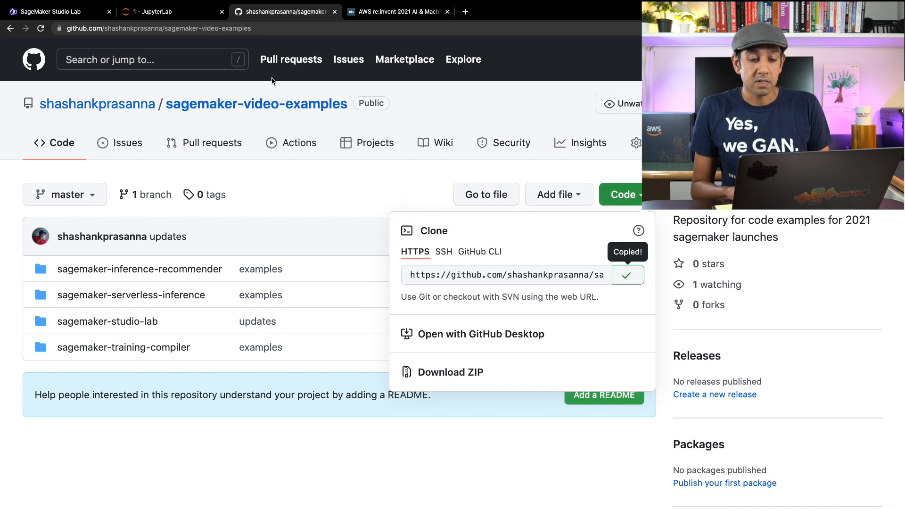
{"action": "left_click", "coordinate": [172, 11]}
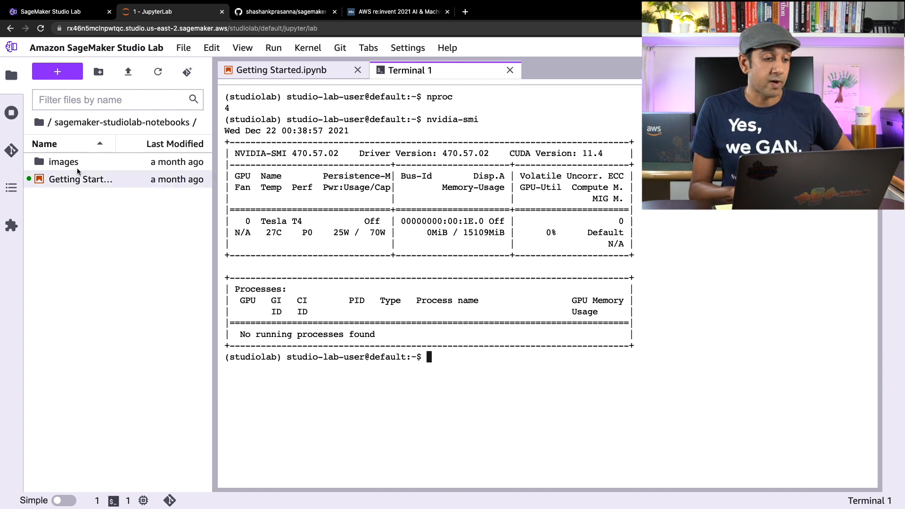
- Clone github.com/shashankprasanna/sagemaker-video-examples.git with Conda environment building disabled
{"action": "left_click", "coordinate": [11, 150]}
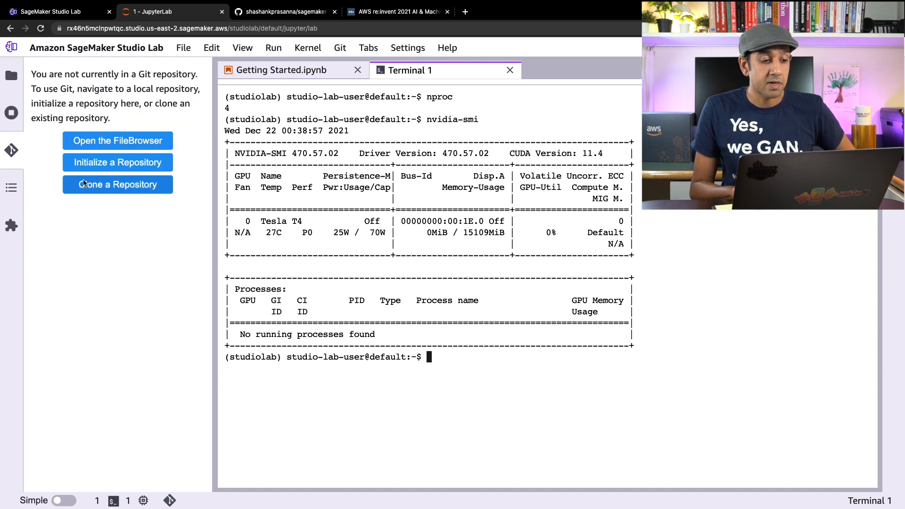
{"action": "left_click", "coordinate": [117, 184]}
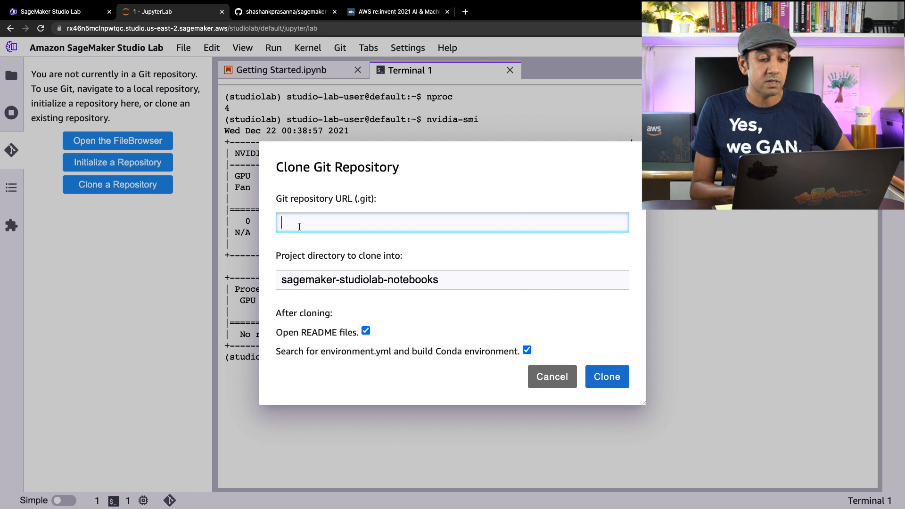
{"action": "type", "text": "https://github.com/shashankprasanna/sagemaker-video-examples.git"}
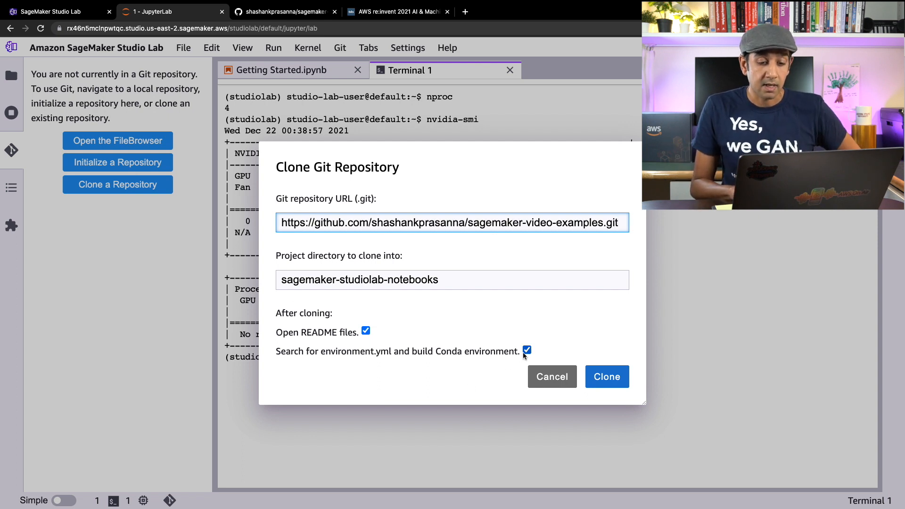
{"action": "left_click", "coordinate": [527, 350]}
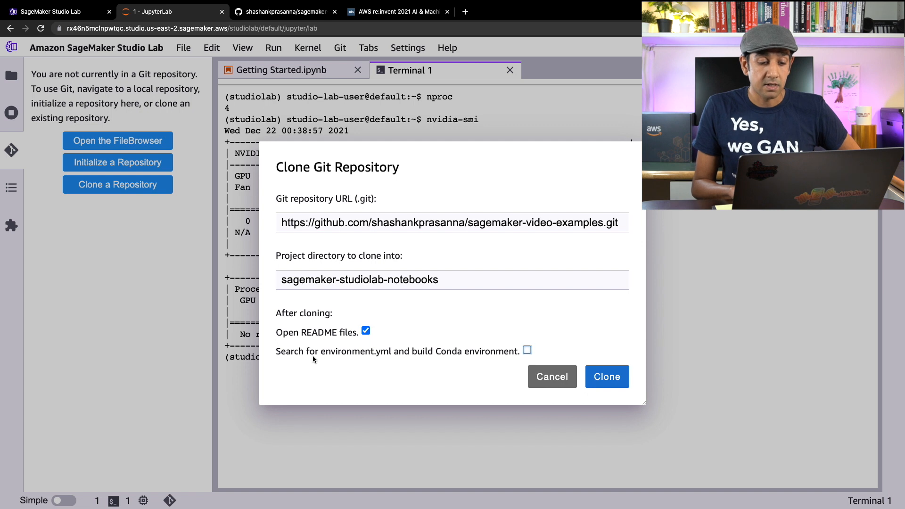
{"action": "mouse_move", "coordinate": [449, 359]}
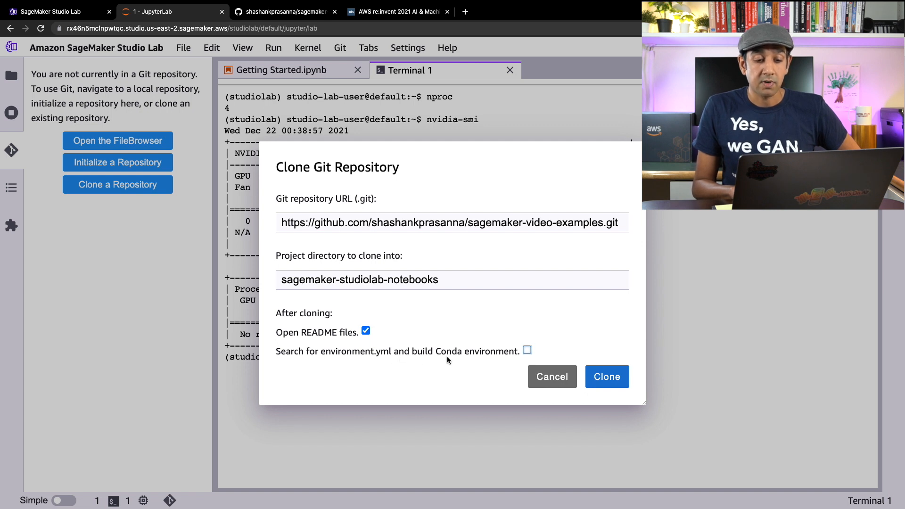
{"action": "mouse_move", "coordinate": [576, 341]}
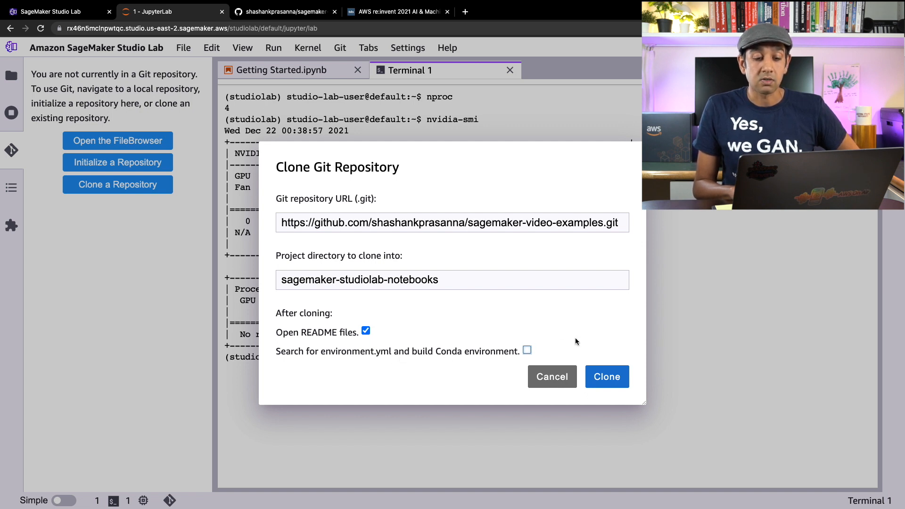
{"action": "left_click", "coordinate": [607, 376]}
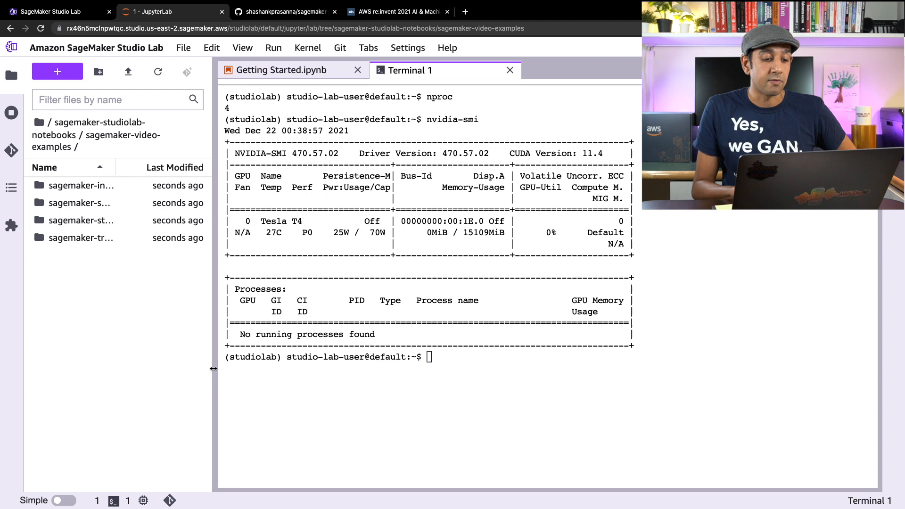
- Widen the file browser and open sagemaker-studio-lab/tensorflow_cifar10.ipynb
{"action": "left_click_drag", "start_coordinate": [214, 368], "coordinate": [300, 364]}
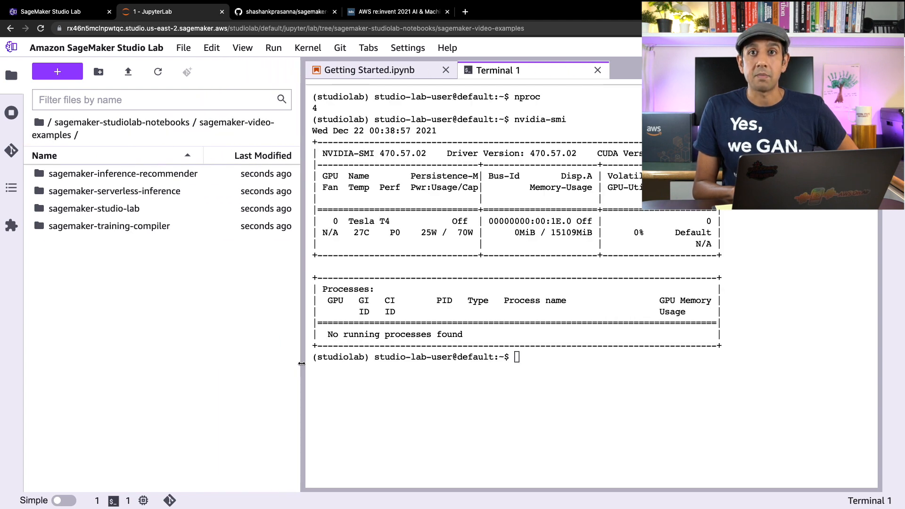
{"action": "mouse_move", "coordinate": [90, 209]}
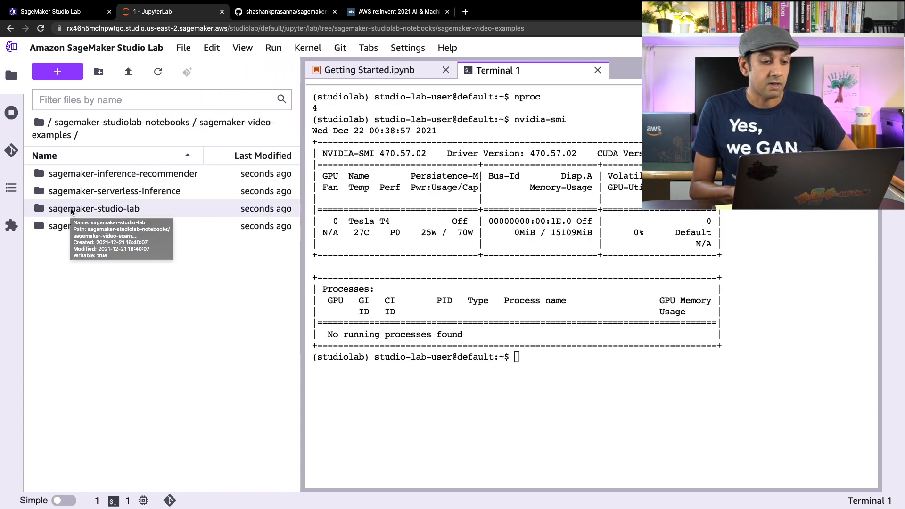
{"action": "double_click", "coordinate": [100, 208]}
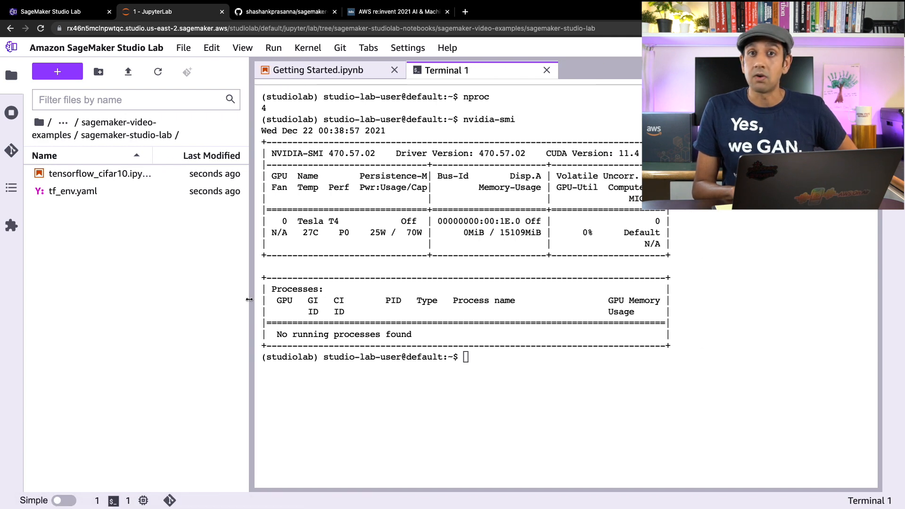
{"action": "mouse_move", "coordinate": [101, 174]}
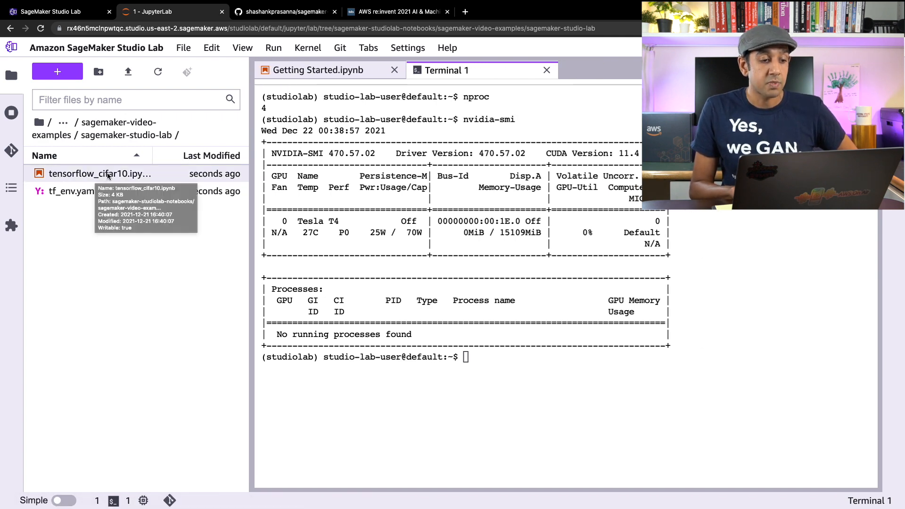
{"action": "left_click", "coordinate": [100, 174]}
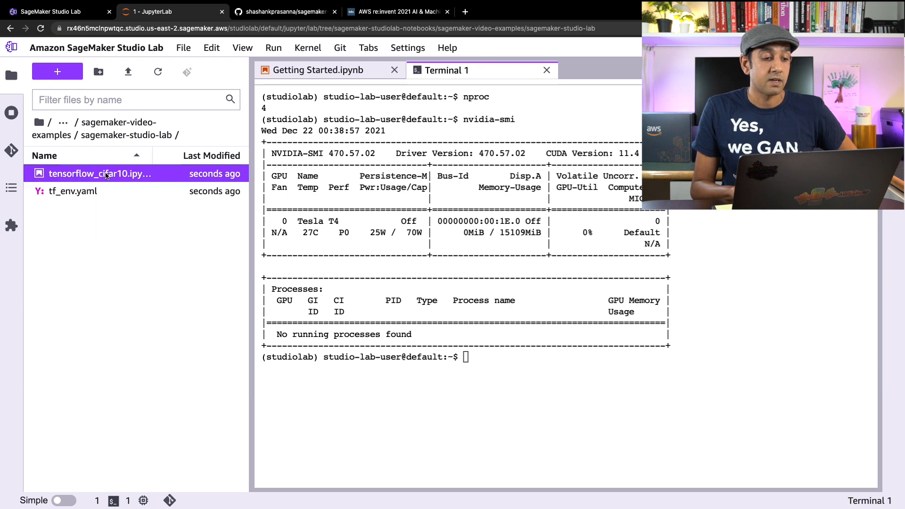
{"action": "double_click", "coordinate": [99, 173]}
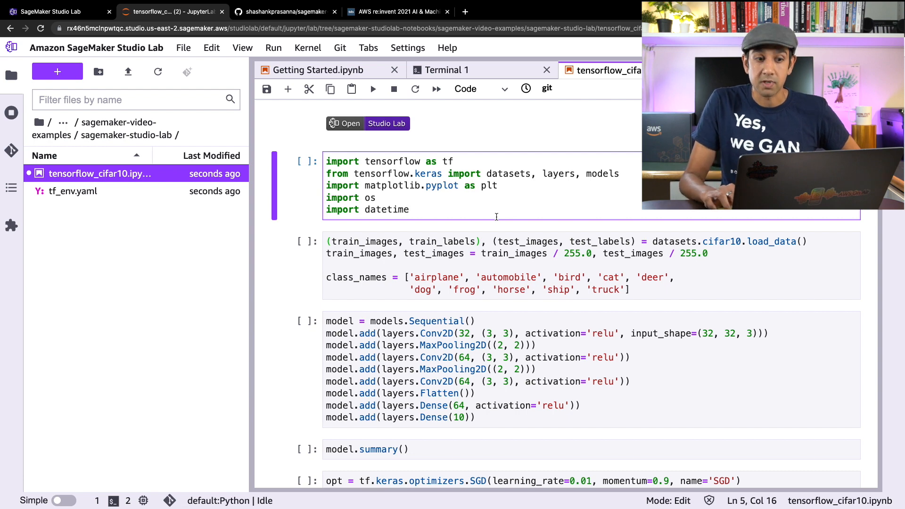
- Leave the notebook cell with Shift+Enter and return to Terminal 1
{"action": "key", "text": "Shift+Enter"}
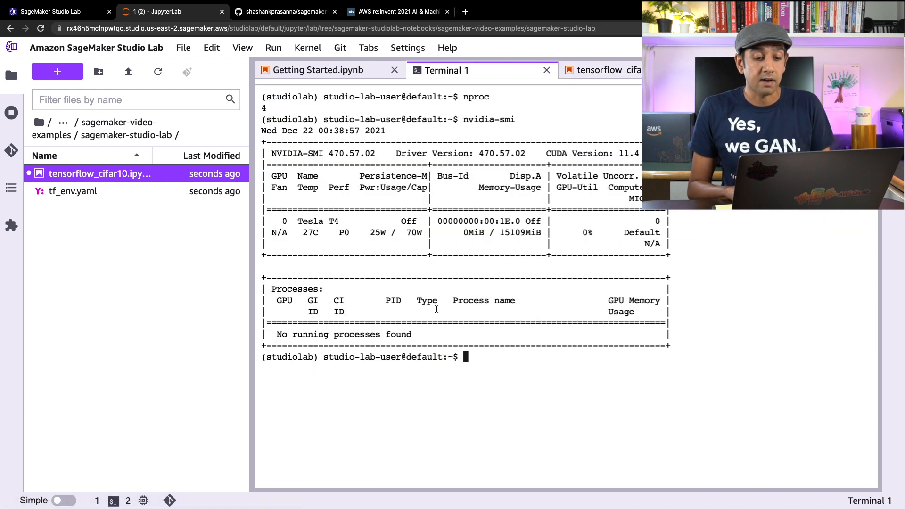
- Run 'conda env list' in Terminal 1 to show default, studiolab and base
{"action": "type", "text": "conda env list"}
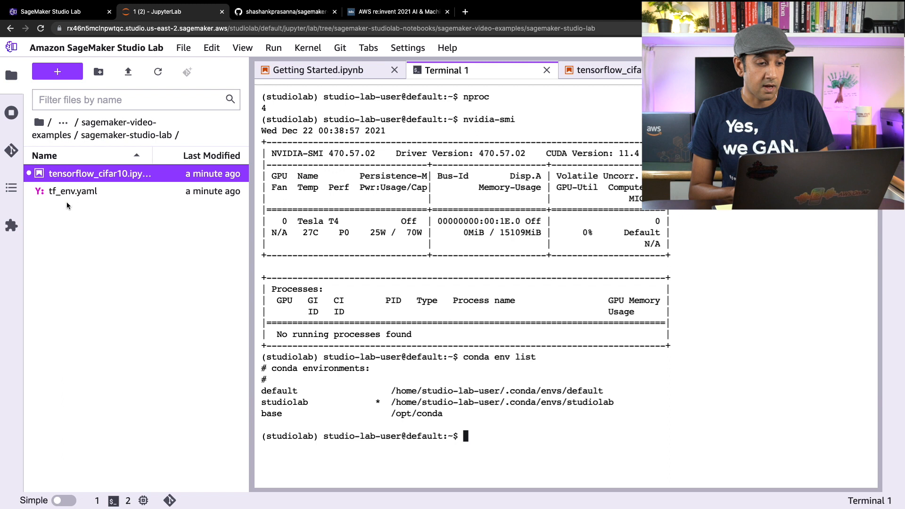
- Open tf_env.yaml and start building the tf_env Conda environment from it
{"action": "double_click", "coordinate": [73, 190]}
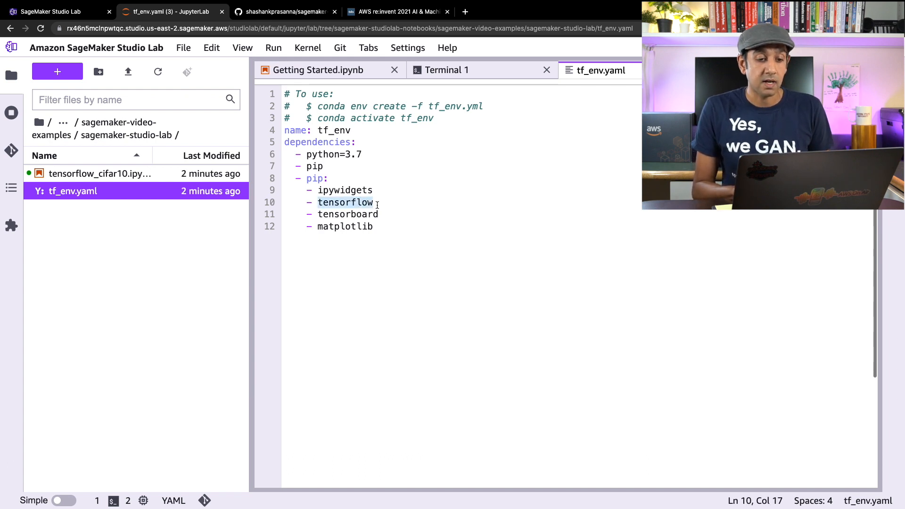
{"action": "right_click", "coordinate": [74, 191]}
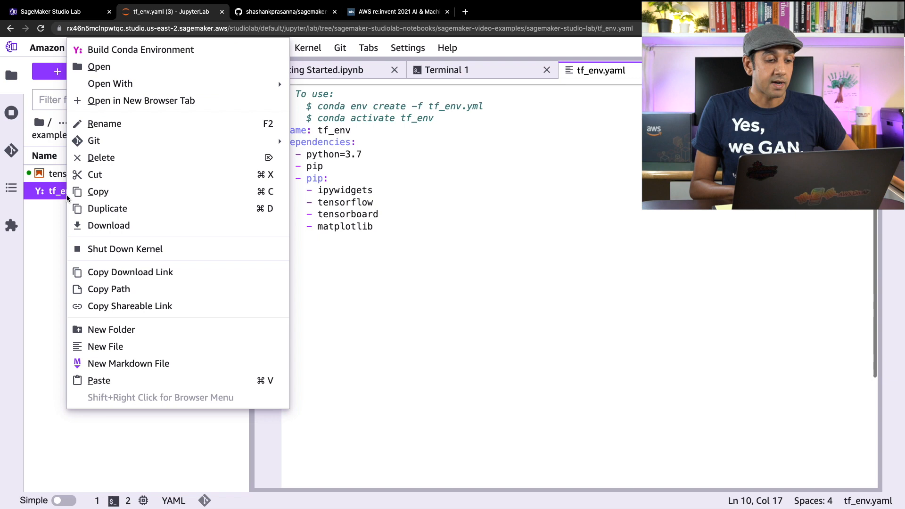
{"action": "mouse_move", "coordinate": [141, 50]}
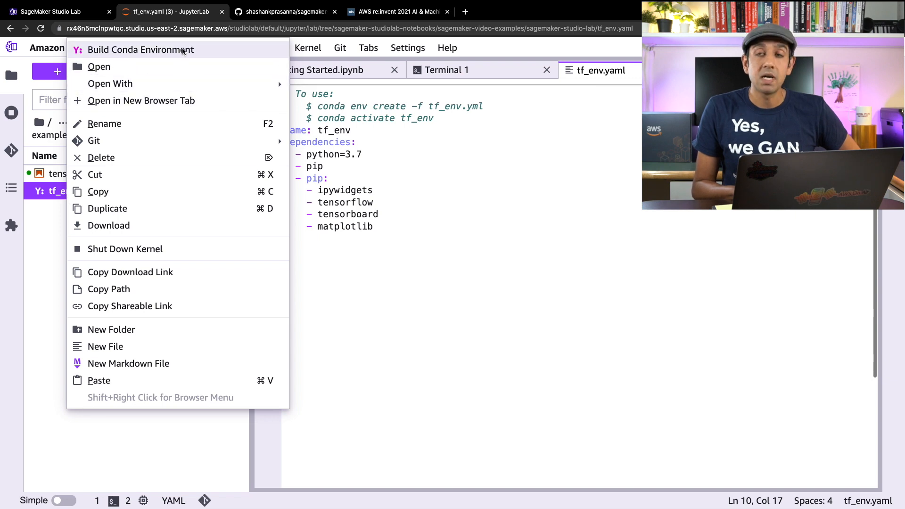
{"action": "left_click", "coordinate": [144, 50]}
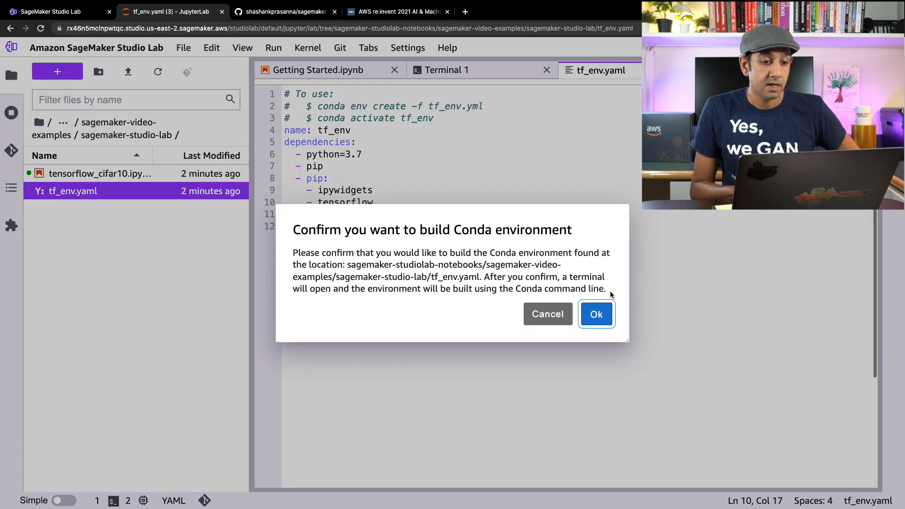
{"action": "left_click", "coordinate": [595, 314]}
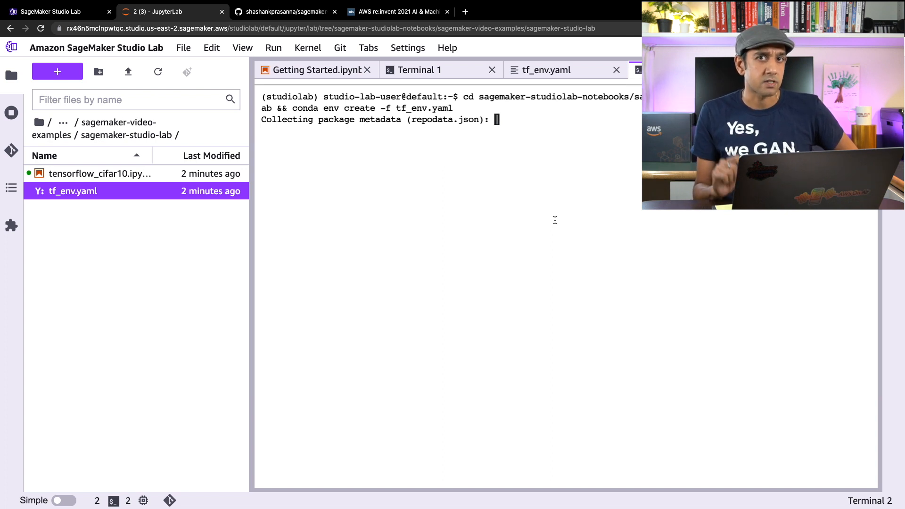
- In Terminal 2, confirm tf_env appears in conda env list and activate it
{"action": "left_click", "coordinate": [667, 70]}
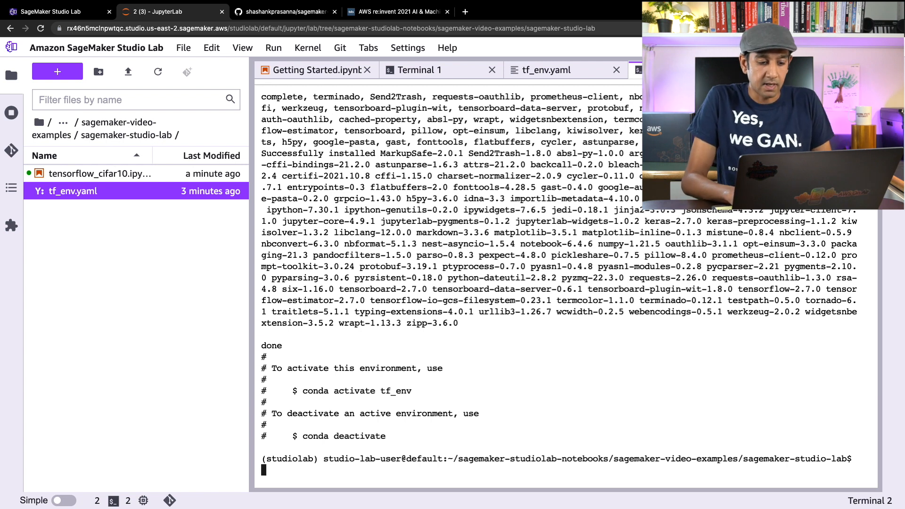
{"action": "type", "text": "conda env list"}
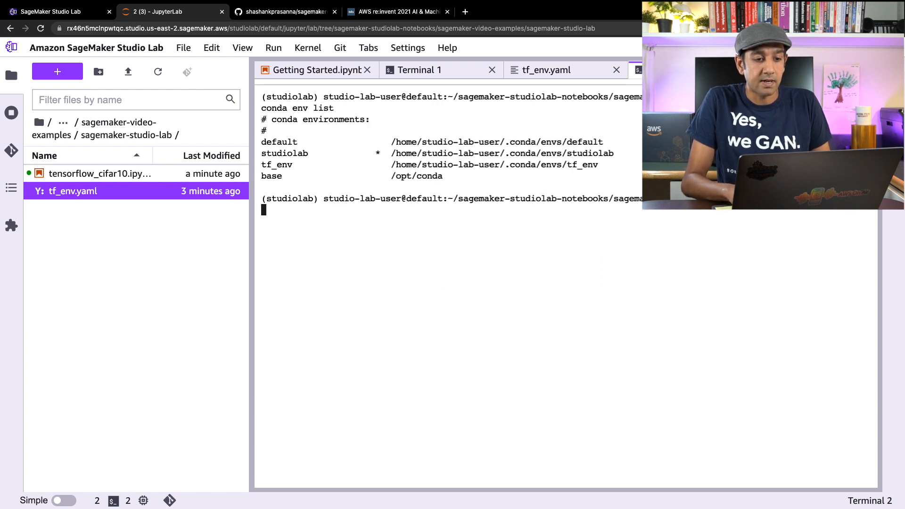
{"action": "mouse_move", "coordinate": [460, 256]}
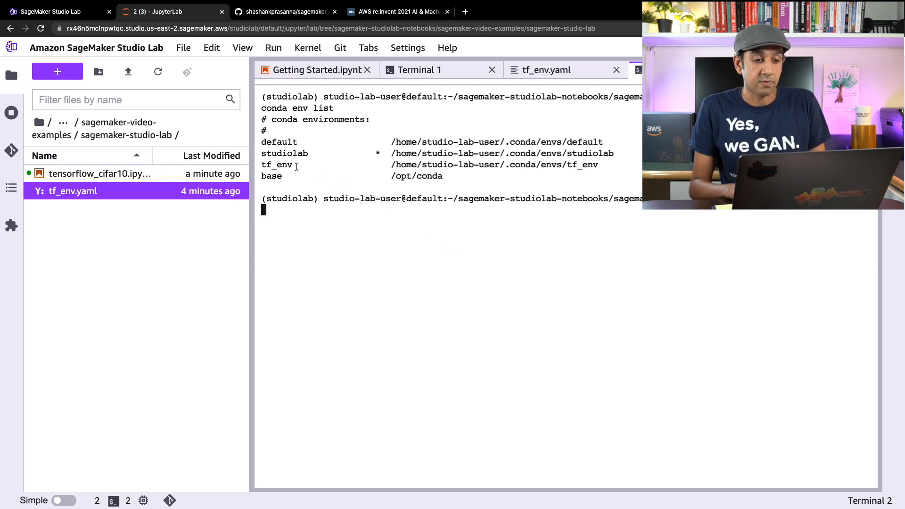
{"action": "type", "text": "activate tf_env"}
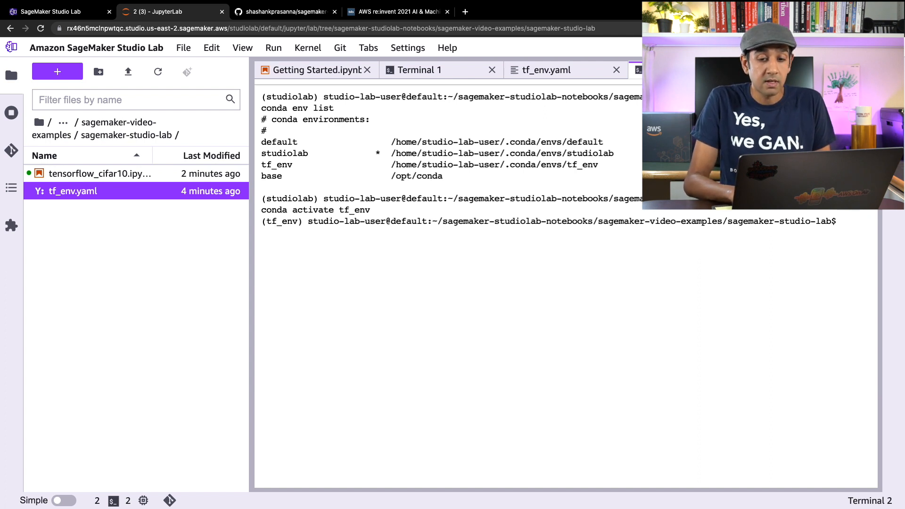
{"action": "type", "text": "ls"}
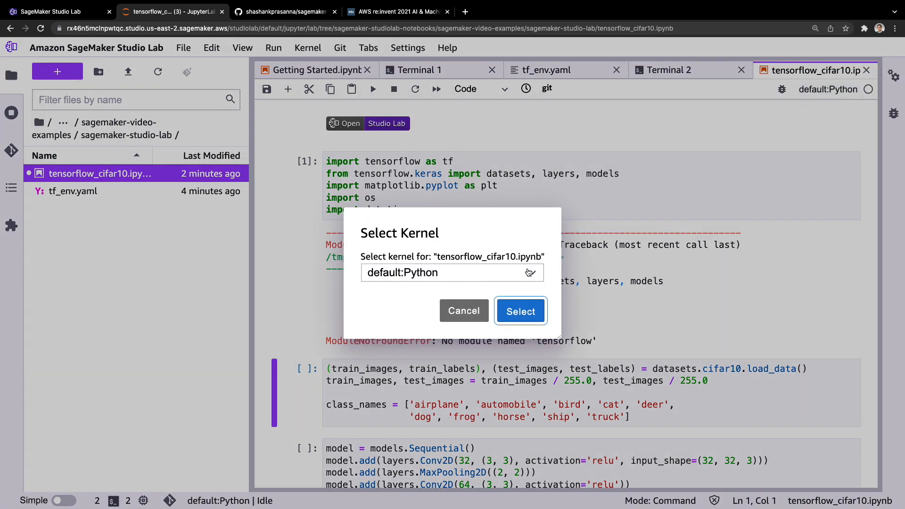
- Switch the CIFAR-10 notebook kernel to tf_env:Python and rerun the imports cell
{"action": "left_click", "coordinate": [452, 272]}
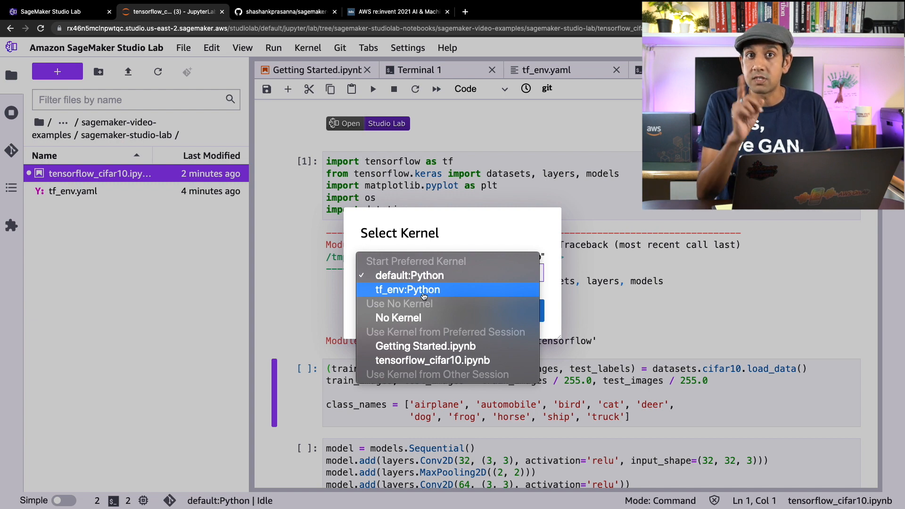
{"action": "left_click", "coordinate": [406, 289]}
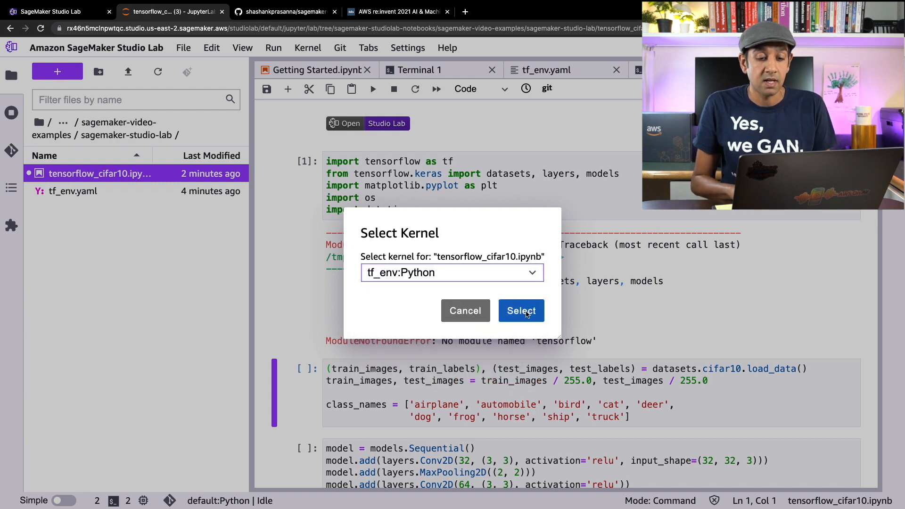
{"action": "left_click", "coordinate": [520, 310]}
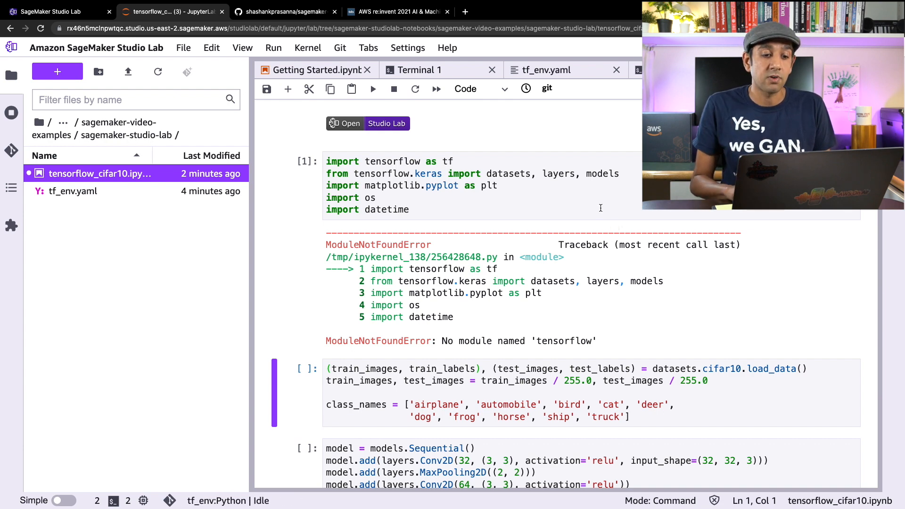
{"action": "left_click", "coordinate": [373, 89]}
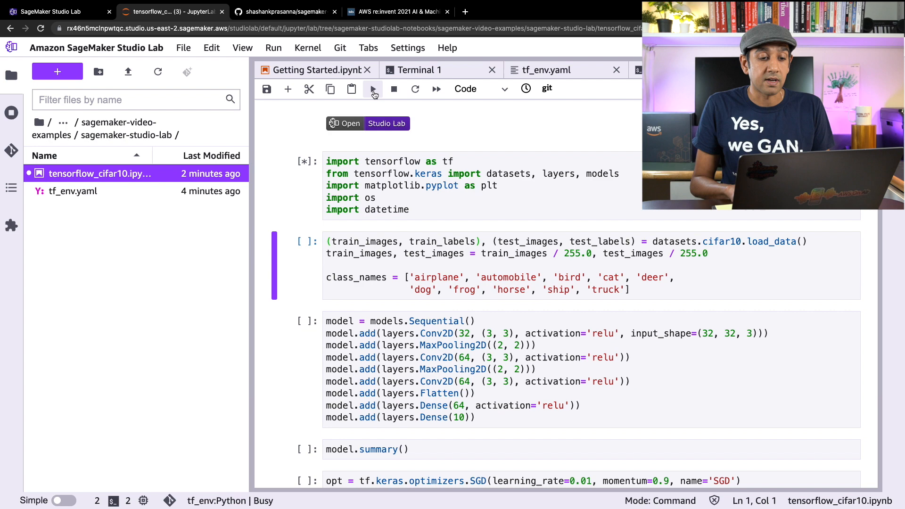
- Run the CNN definition and model.summary() cells, then the SGD compile cell with TensorBoard callback
{"action": "left_click", "coordinate": [373, 88]}
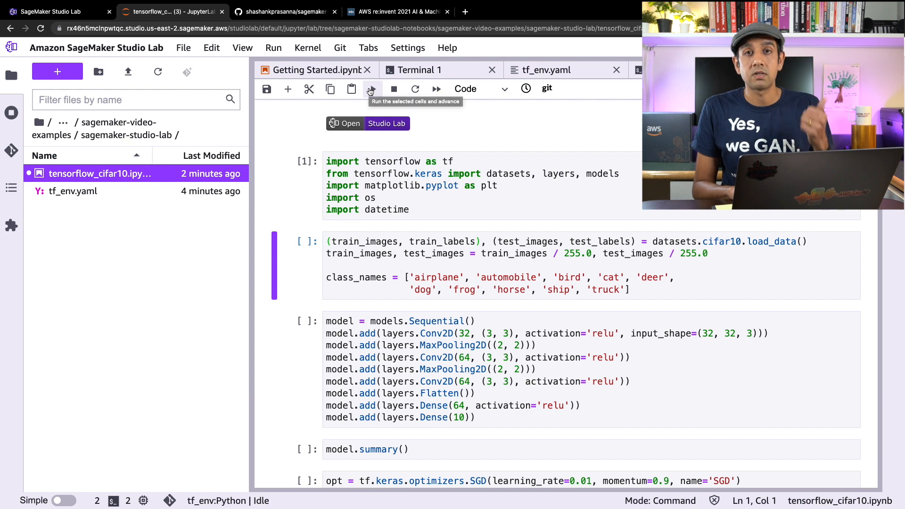
{"action": "left_click", "coordinate": [373, 89]}
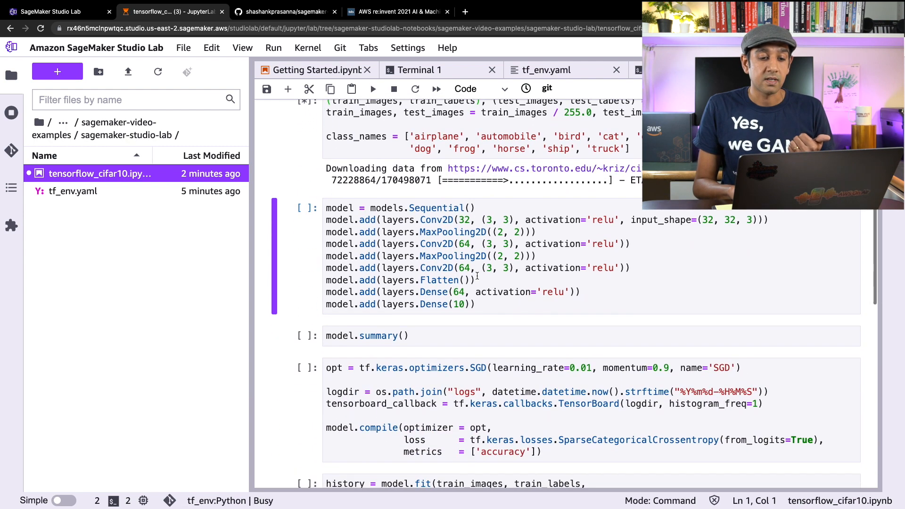
{"action": "left_click", "coordinate": [372, 88]}
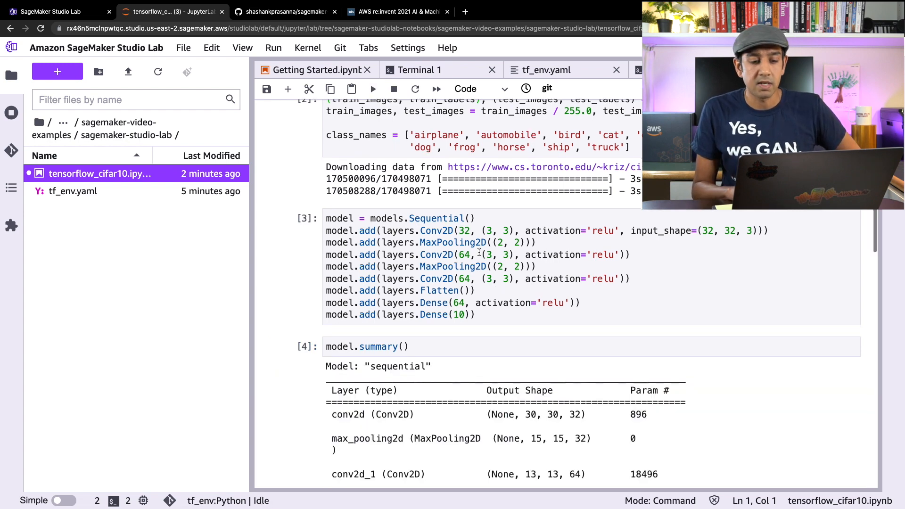
{"action": "scroll", "scroll_direction": "down", "scroll_amount": 3}
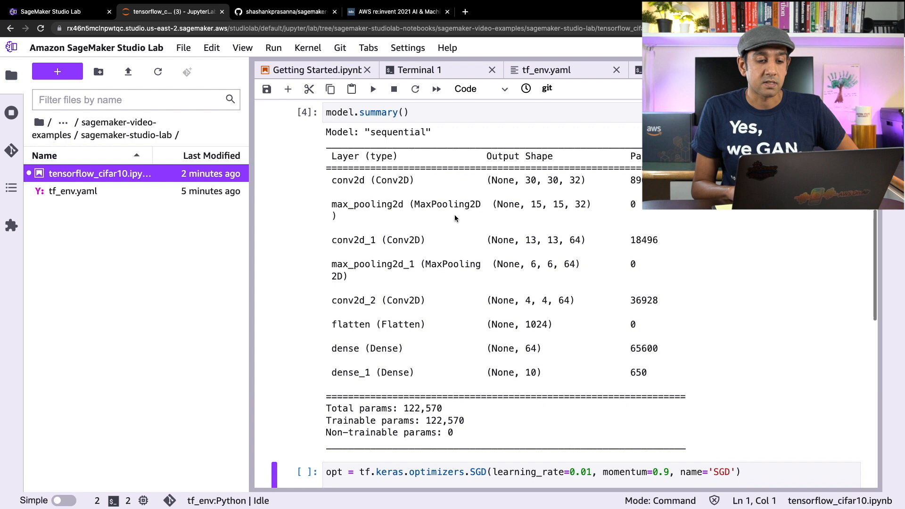
{"action": "mouse_move", "coordinate": [387, 277]}
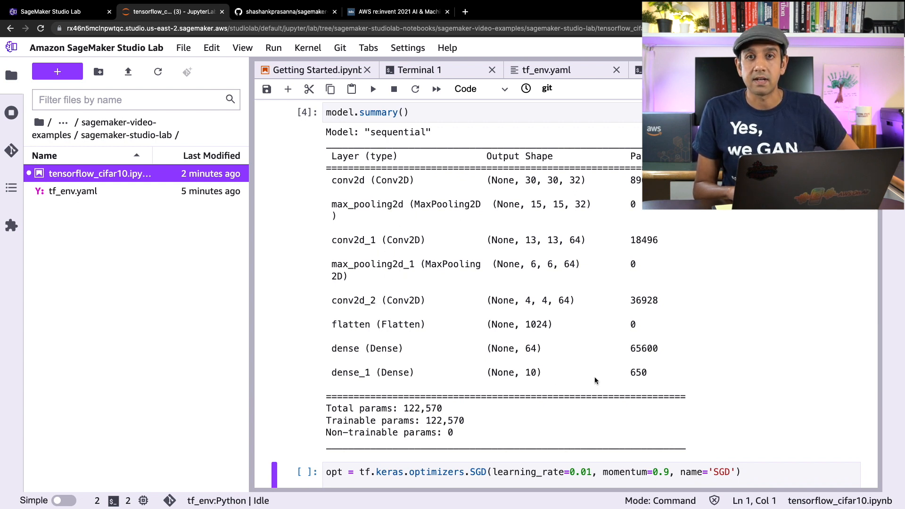
{"action": "scroll", "scroll_direction": "down", "scroll_amount": 3}
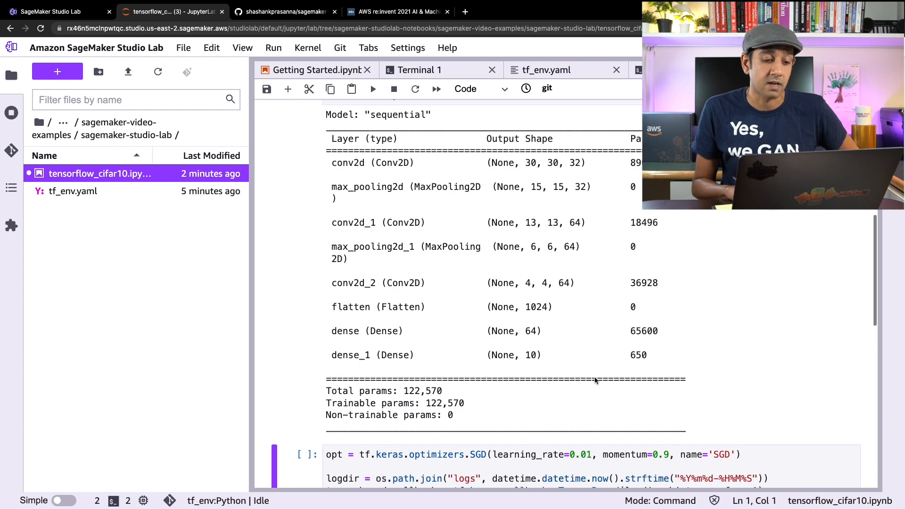
{"action": "scroll", "scroll_direction": "down", "scroll_amount": 3}
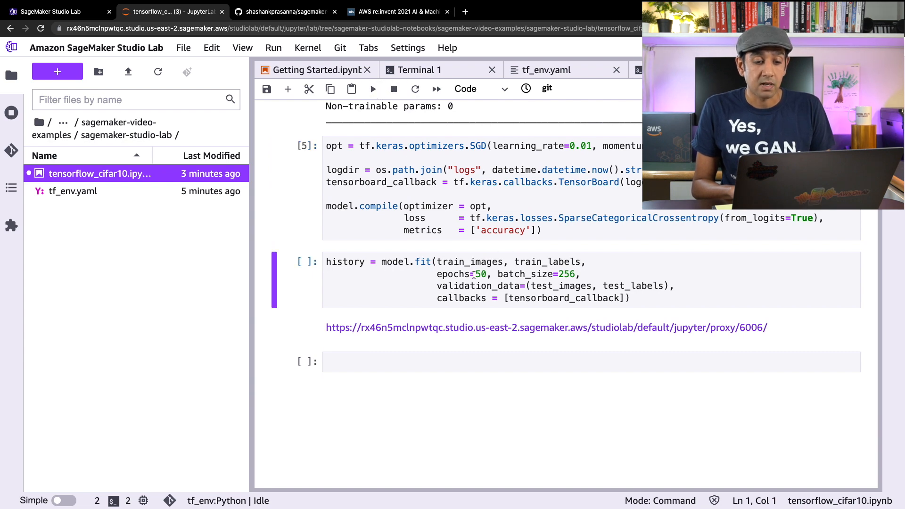
- Change the model.fit training epochs from 50 to 25
{"action": "left_click", "coordinate": [481, 274]}
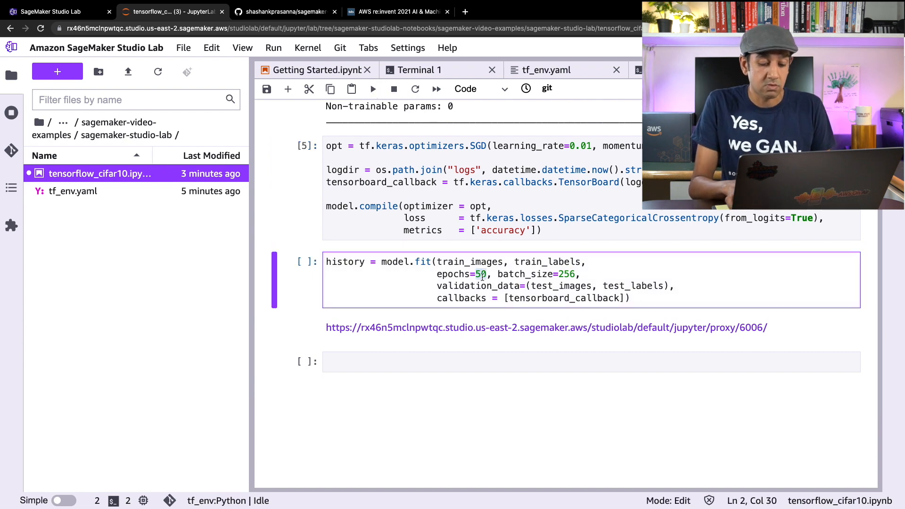
{"action": "type", "text": "25"}
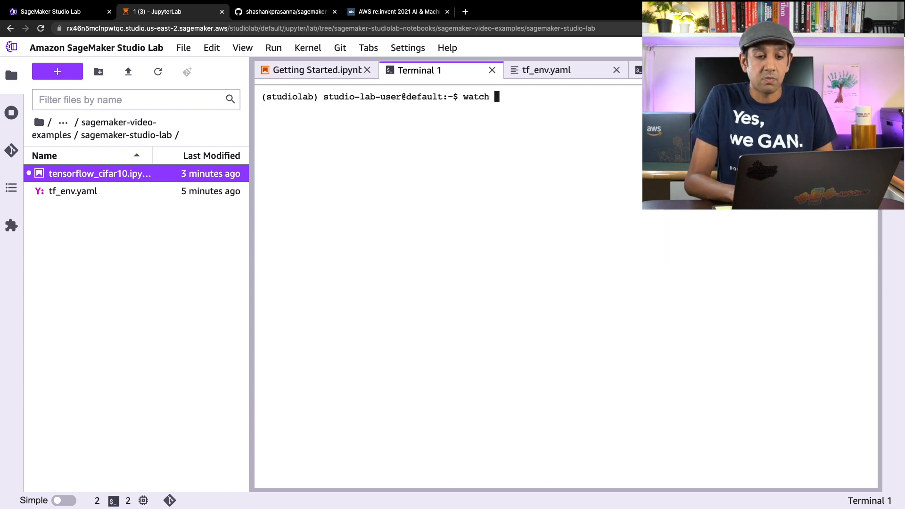
- Start 'watch -n0.2 nvidia-smi' in Terminal 1 to monitor the GPU
{"action": "type", "text": "-n0,"}
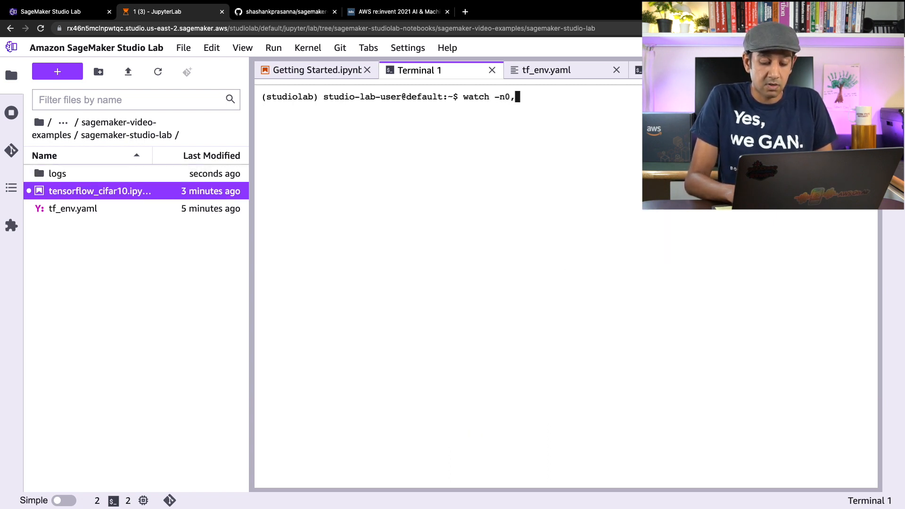
{"action": "type", "text": "2 nv"}
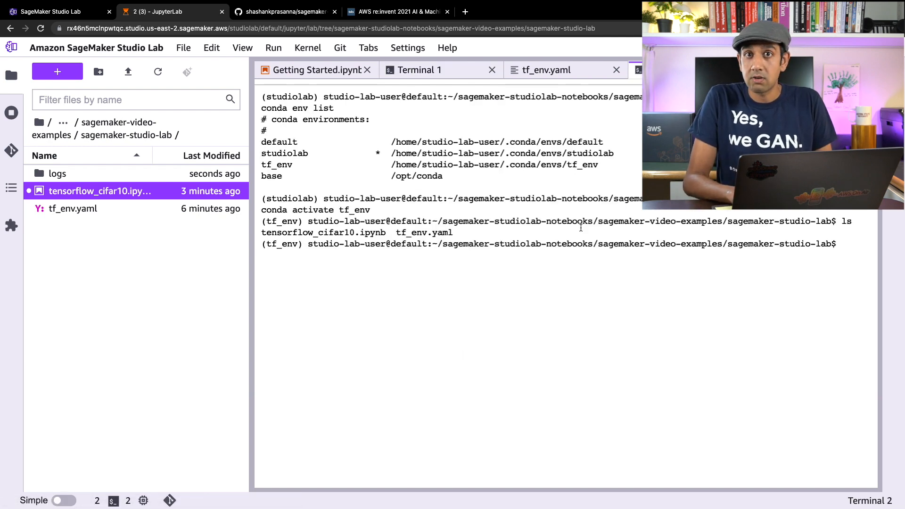
- Launch TensorBoard on the logs folder with 'tensorboard --logdir logs' in Terminal 2
{"action": "type", "text": "tens"}
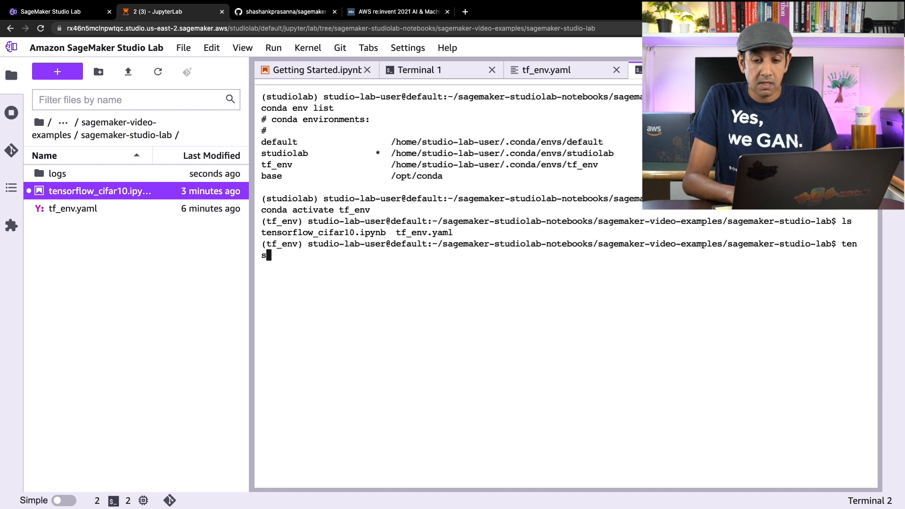
{"action": "type", "text": "sorboar"}
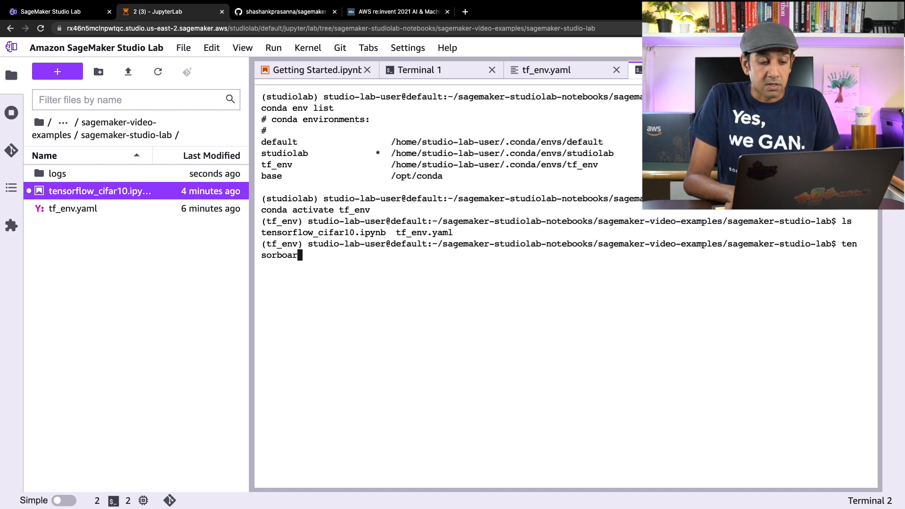
{"action": "type", "text": "d"}
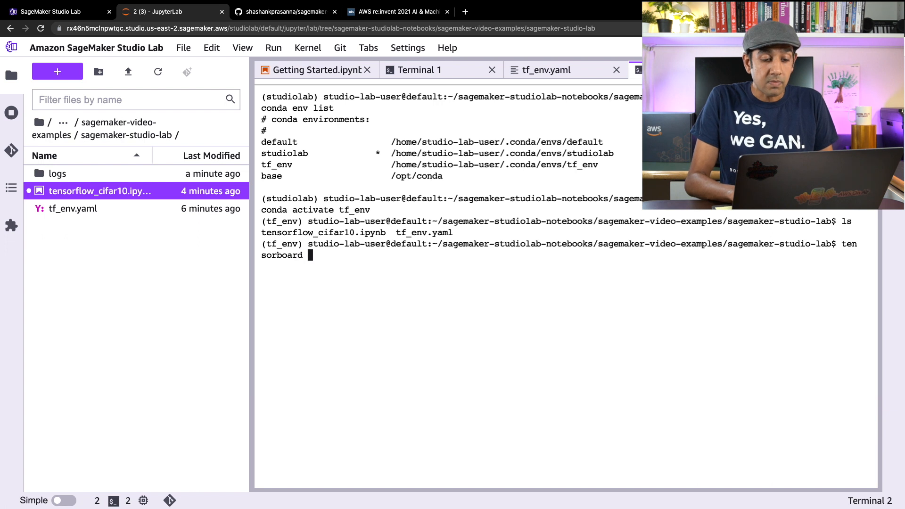
{"action": "type", "text": "--logd"}
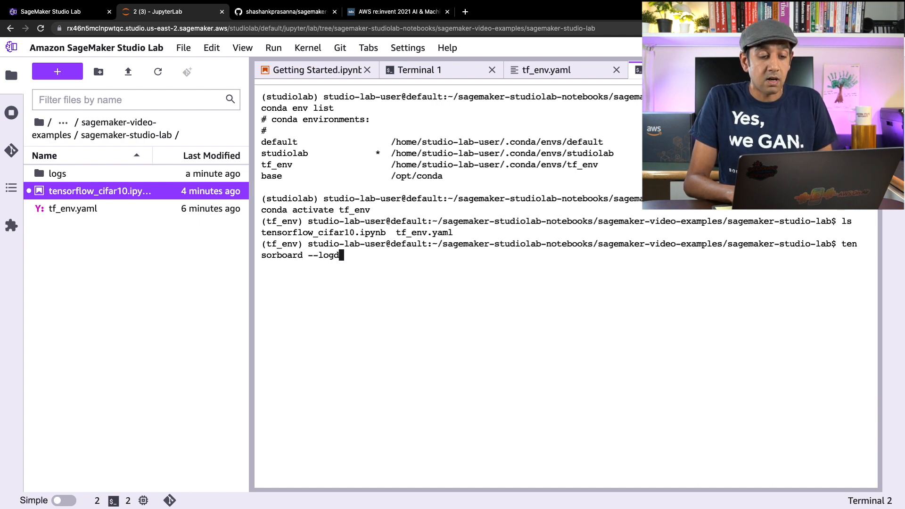
{"action": "type", "text": "ir 1"}
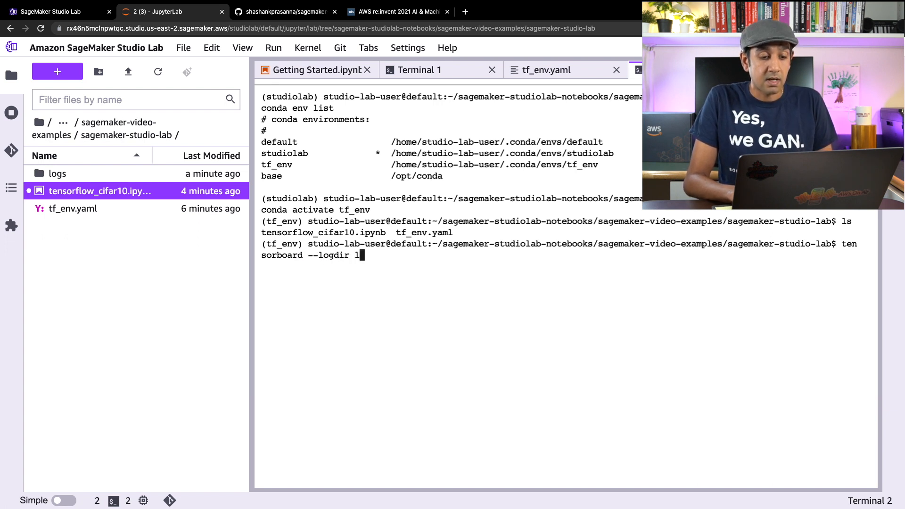
{"action": "type", "text": "ogs"}
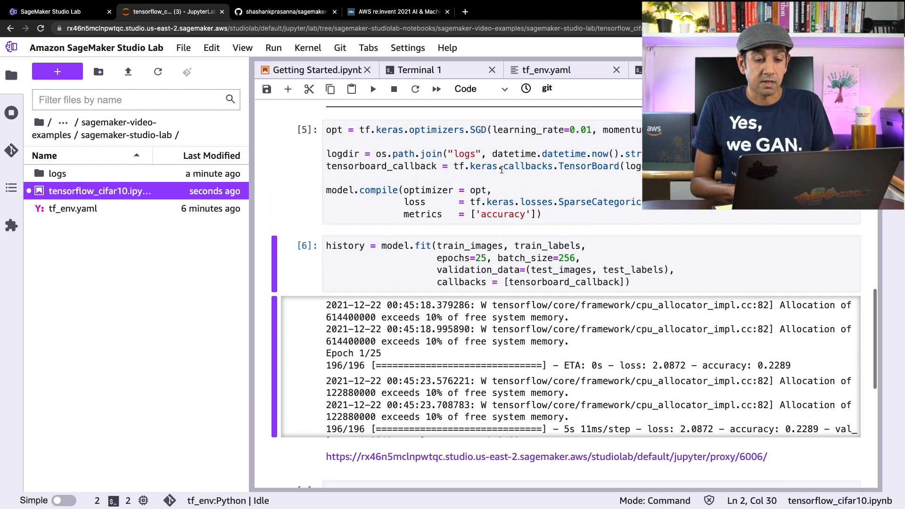
{"action": "mouse_move", "coordinate": [427, 229]}
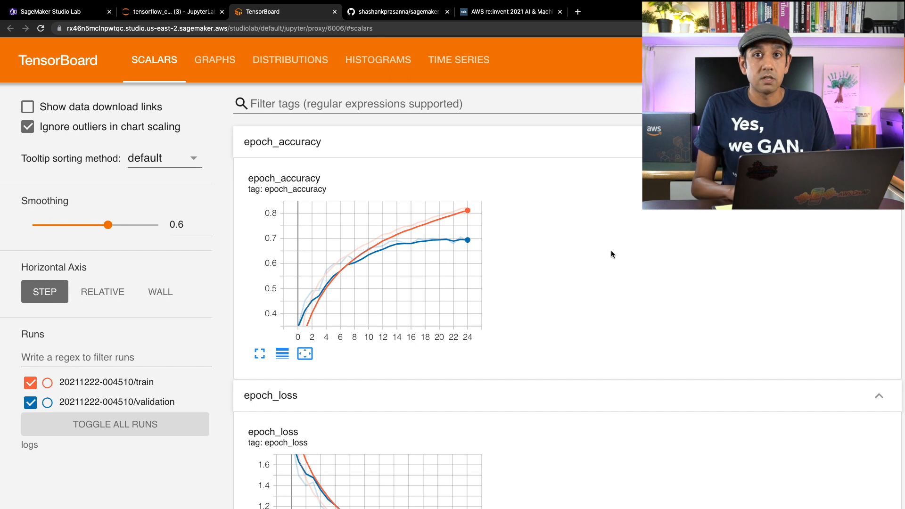
{"action": "mouse_move", "coordinate": [354, 171]}
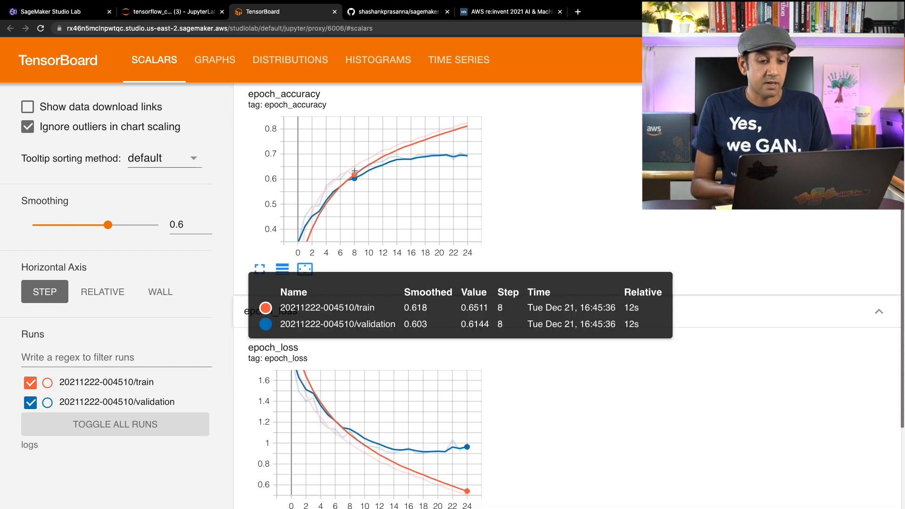
{"action": "mouse_move", "coordinate": [589, 214]}
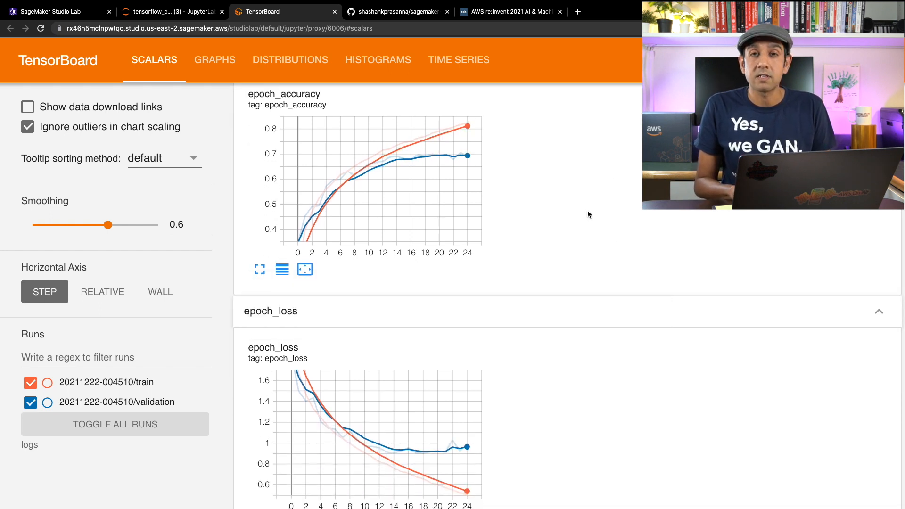
- Scroll from the epoch_accuracy chart down to epoch_loss, then close TensorBoard
{"action": "scroll", "scroll_direction": "down", "scroll_amount": 3}
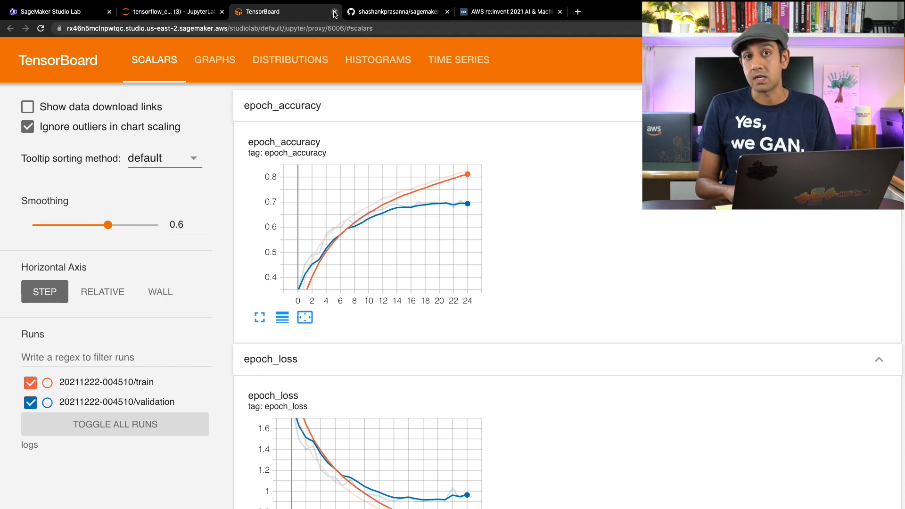
{"action": "left_click", "coordinate": [334, 11]}
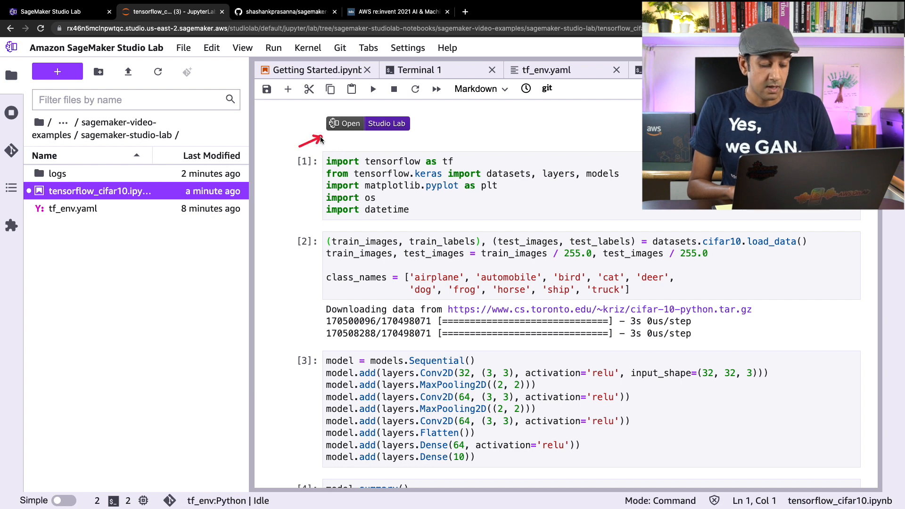
{"action": "mouse_move", "coordinate": [371, 130]}
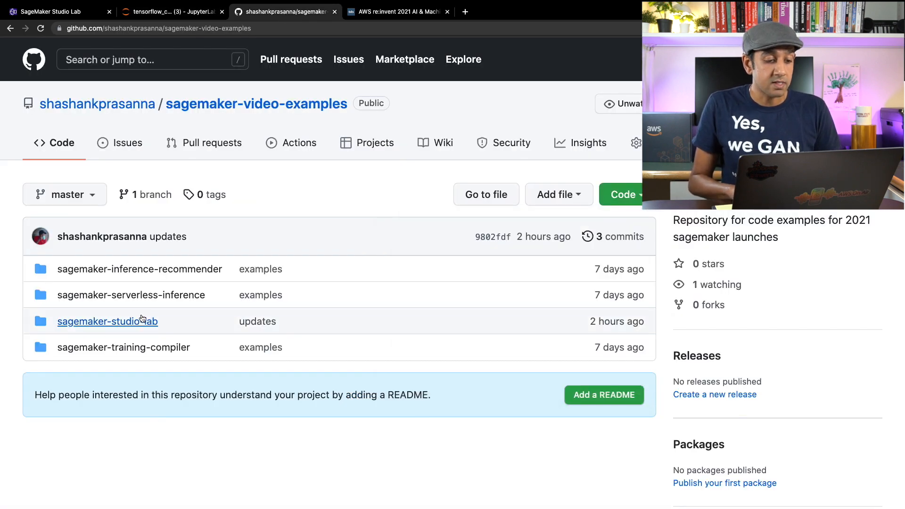
- Open tensorflow_cifar10.ipynb in the sagemaker-studio-lab folder and follow its Open in Studio Lab badge
{"action": "left_click", "coordinate": [108, 321]}
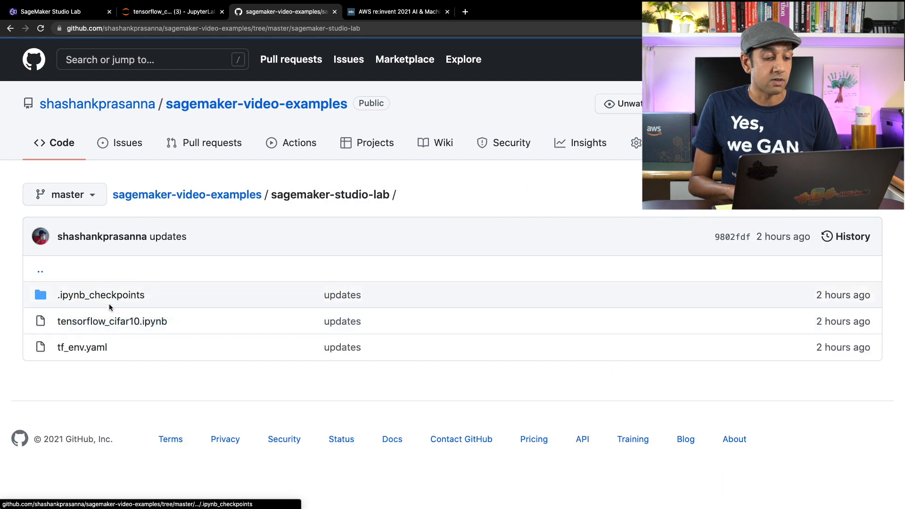
{"action": "left_click", "coordinate": [113, 321]}
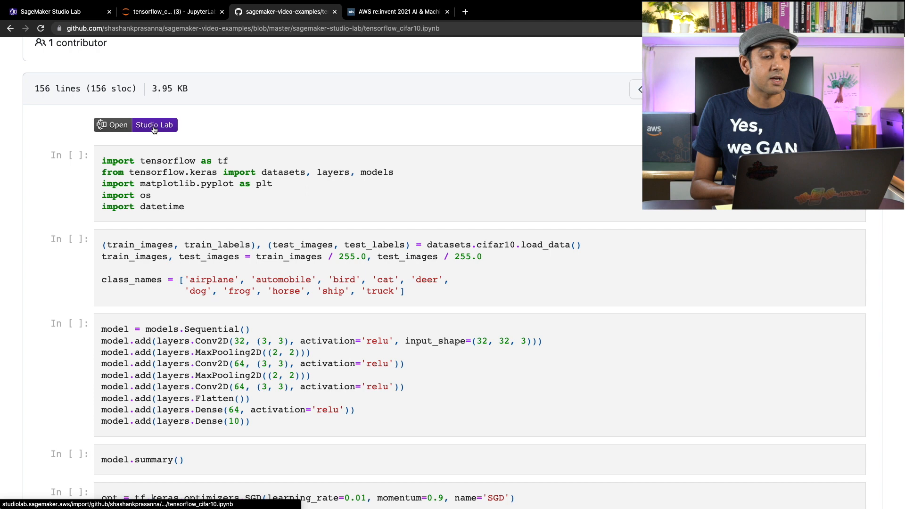
{"action": "left_click", "coordinate": [135, 125]}
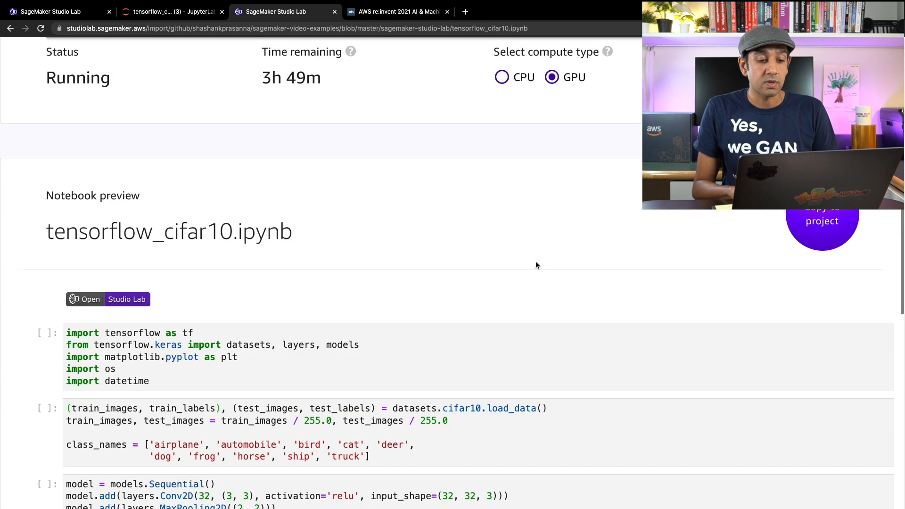
- Copy only the tensorflow_cifar10.ipynb notebook into the project and return to the project overview
{"action": "scroll", "scroll_direction": "down", "scroll_amount": 3}
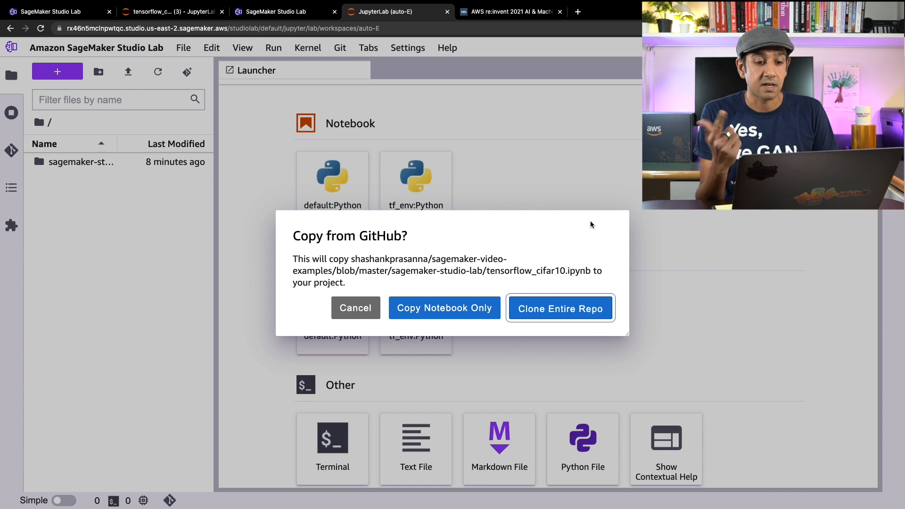
{"action": "left_click", "coordinate": [355, 307]}
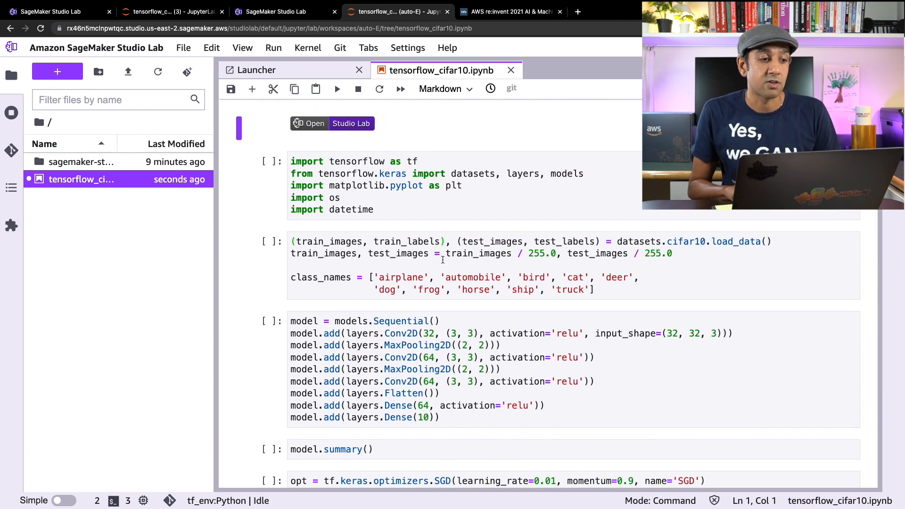
{"action": "left_click", "coordinate": [56, 12]}
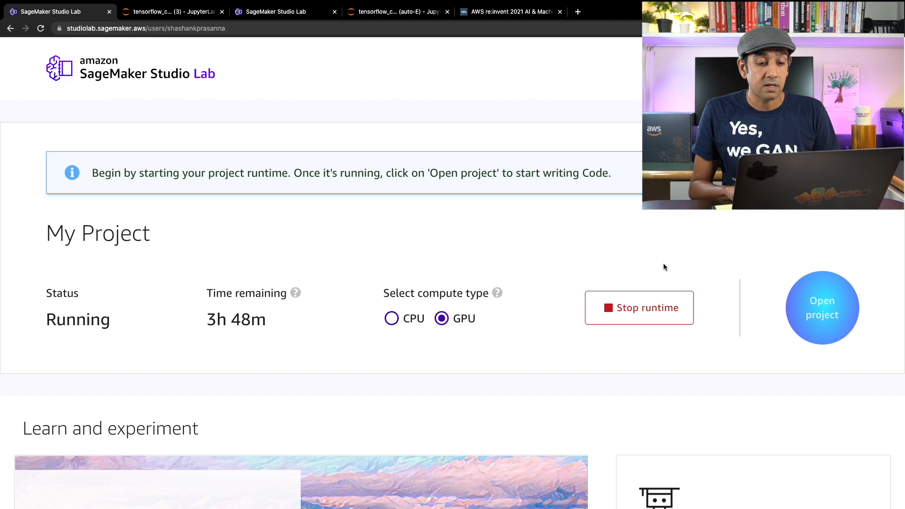
- Open the Dive into Deep Learning notebooks preview from the Studio Lab home page
{"action": "scroll", "scroll_direction": "down", "scroll_amount": 3}
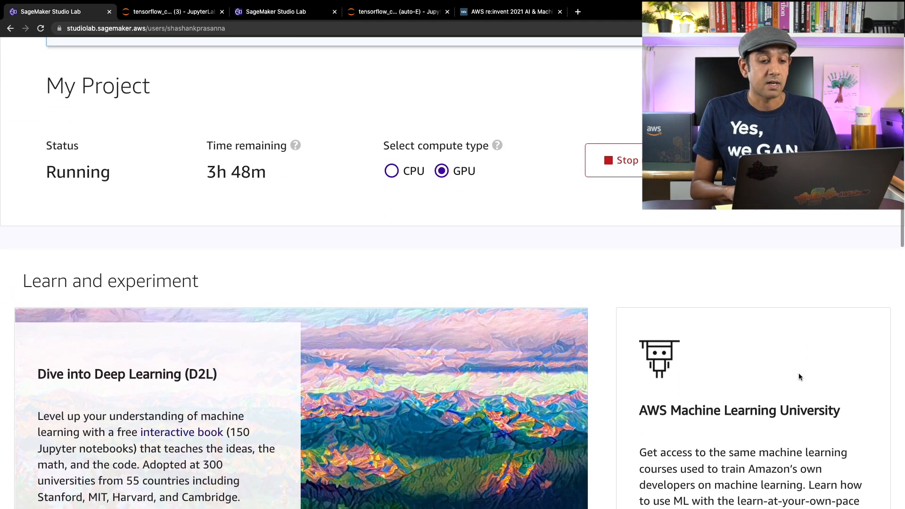
{"action": "scroll", "scroll_direction": "down", "scroll_amount": 3}
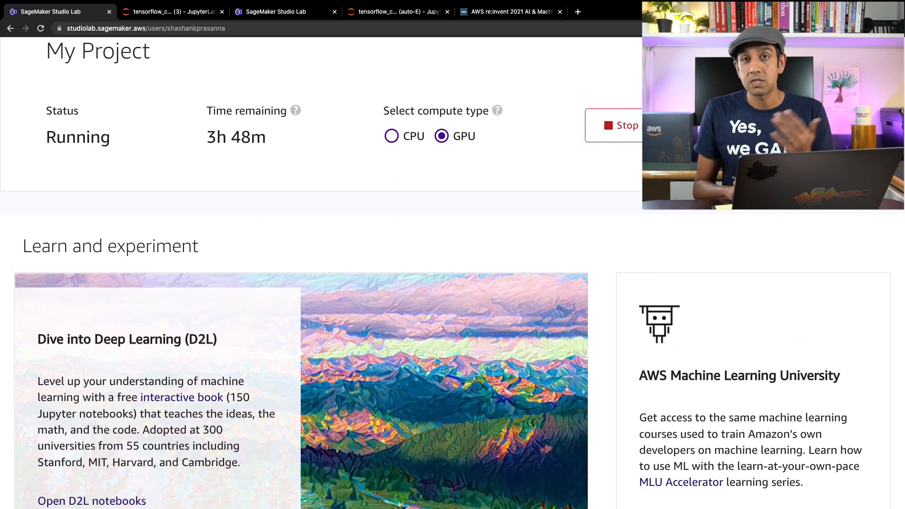
{"action": "scroll", "scroll_direction": "down", "scroll_amount": 3}
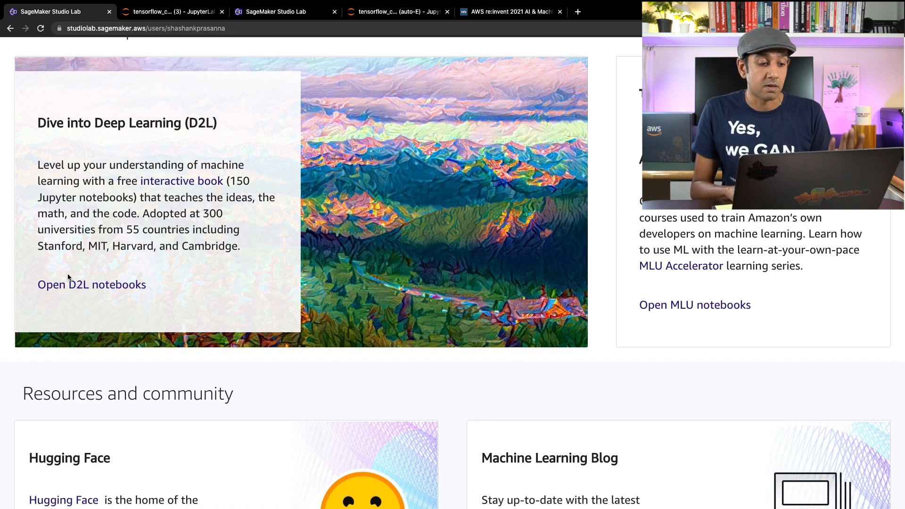
{"action": "mouse_move", "coordinate": [91, 284]}
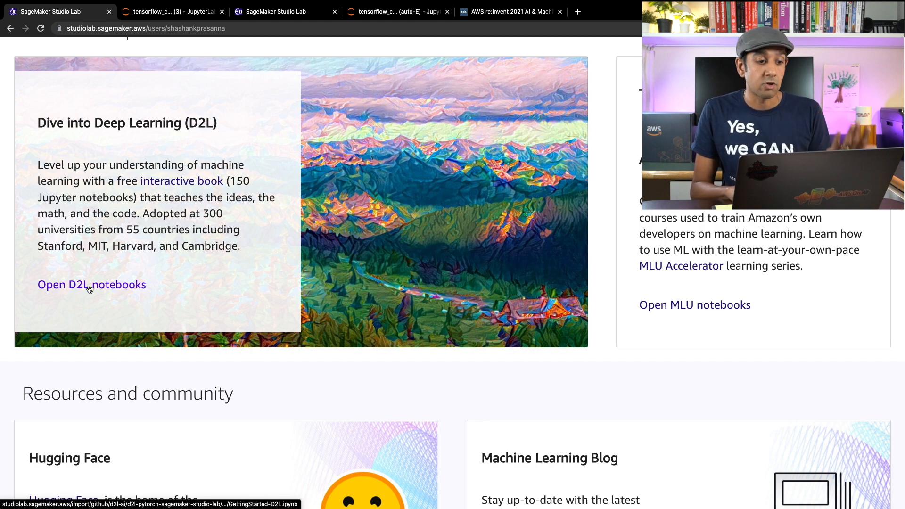
{"action": "left_click", "coordinate": [91, 285]}
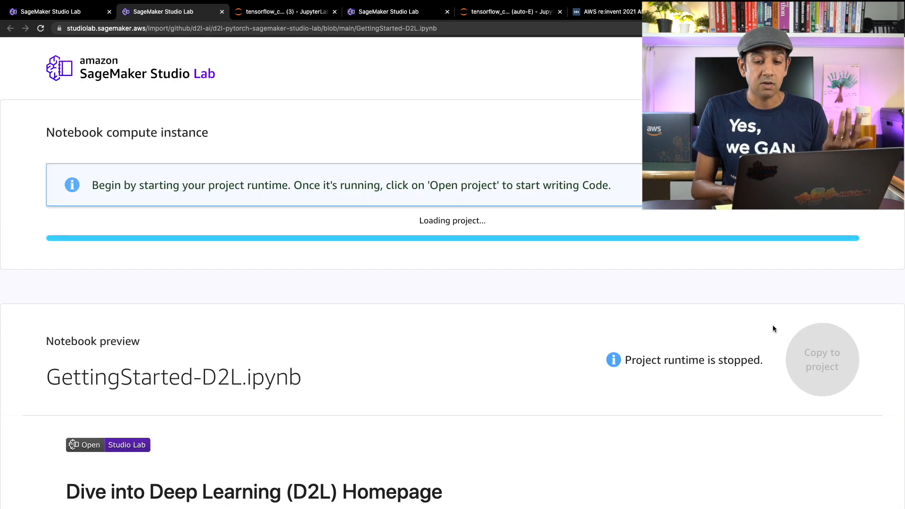
- Scroll the Studio Lab overview down to the GitHub and Stack Overflow community links
{"action": "scroll", "scroll_direction": "down", "scroll_amount": 3}
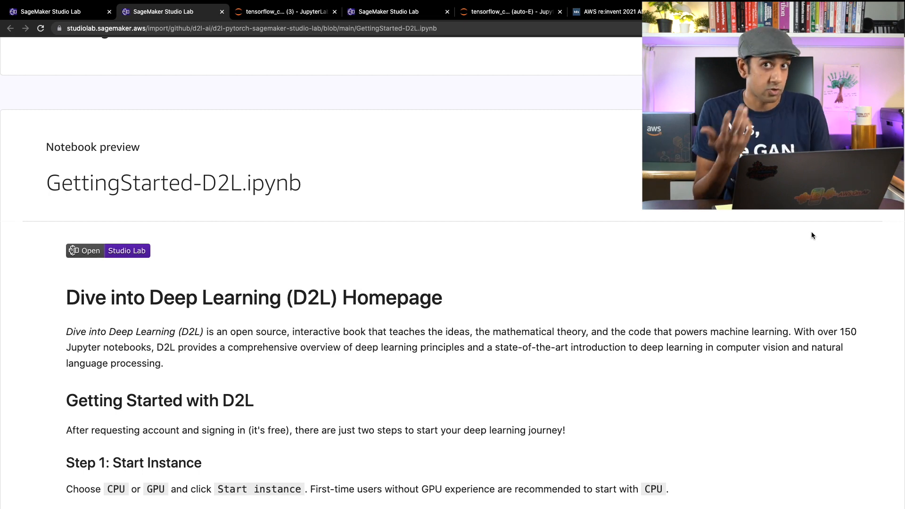
{"action": "scroll", "scroll_direction": "down", "scroll_amount": 3}
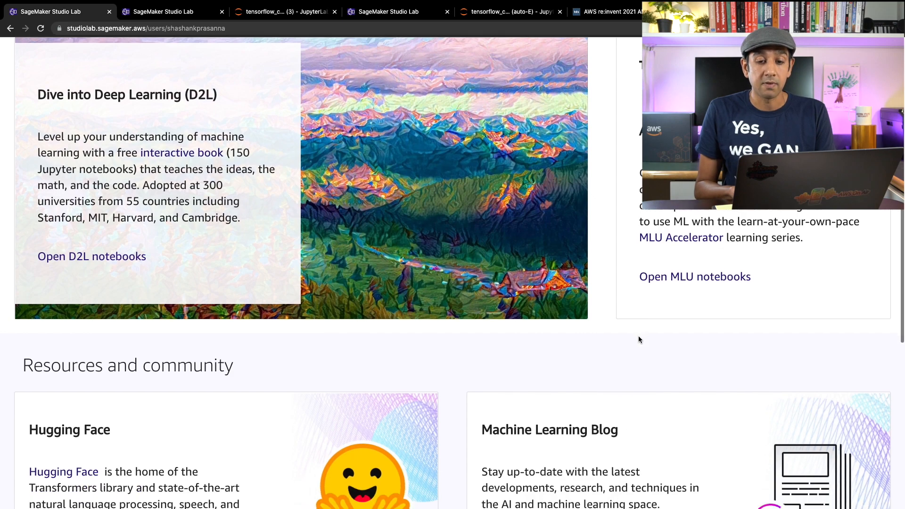
{"action": "scroll", "scroll_direction": "down", "scroll_amount": 3}
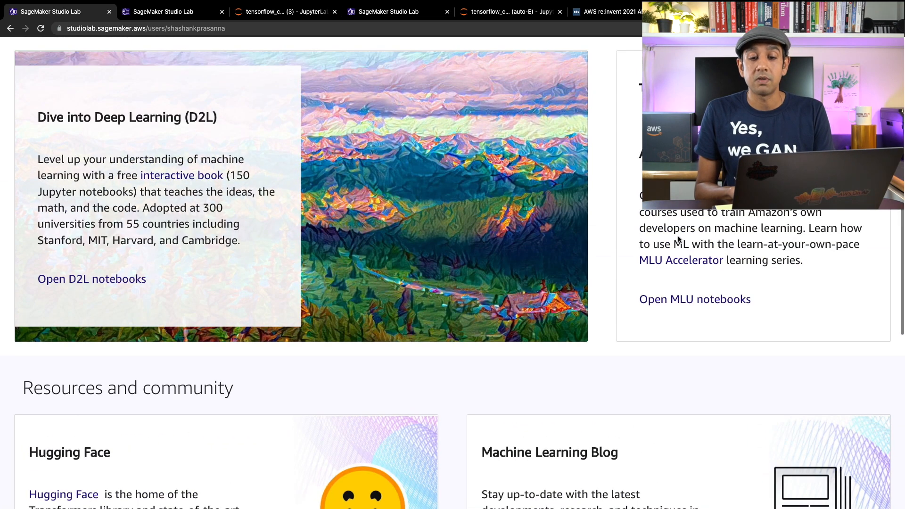
{"action": "scroll", "scroll_direction": "down", "scroll_amount": 3}
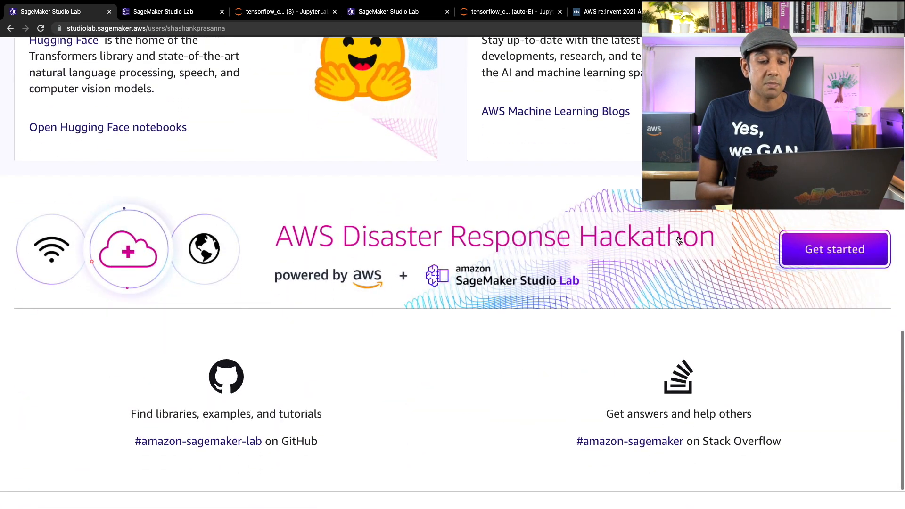
{"action": "scroll", "scroll_direction": "down", "scroll_amount": 3}
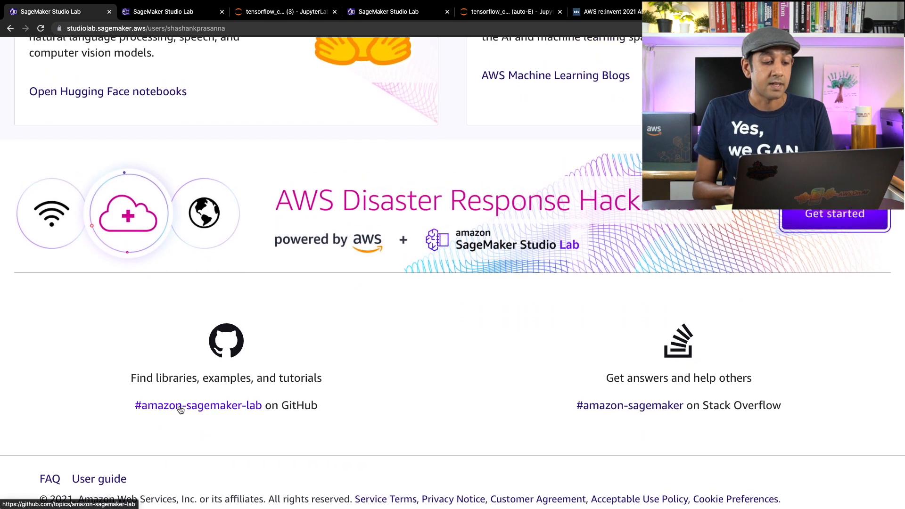
- Open the amazon-sagemaker-lab GitHub topic in a new tab, view aws/studio-lab-examples, return to Studio Lab
{"action": "right_click", "coordinate": [198, 404]}
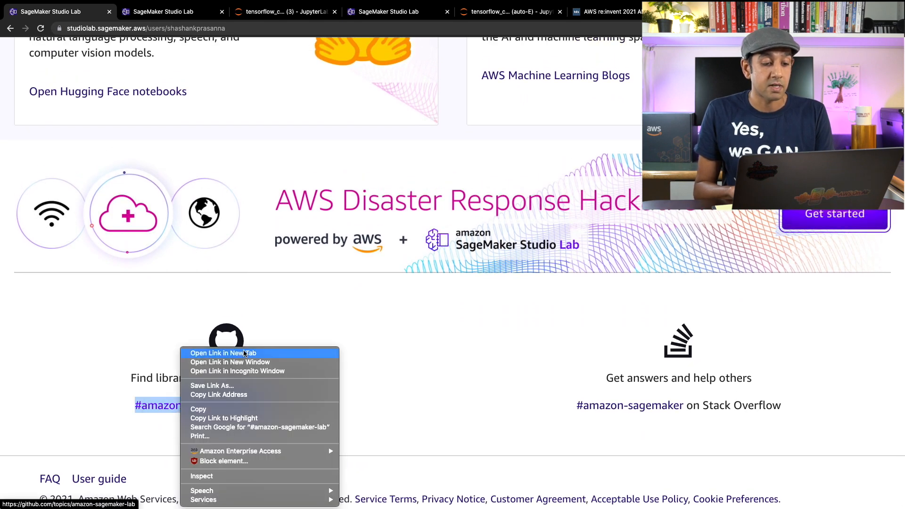
{"action": "left_click", "coordinate": [222, 352]}
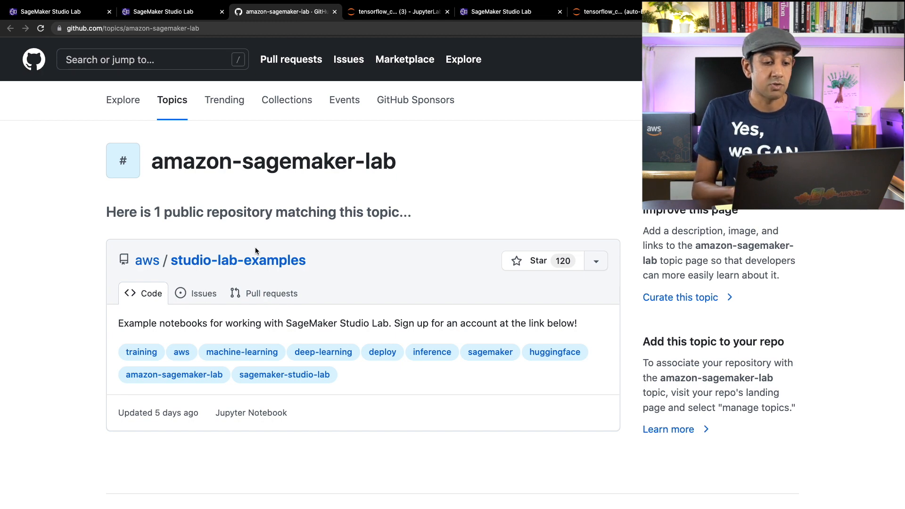
{"action": "left_click", "coordinate": [237, 260]}
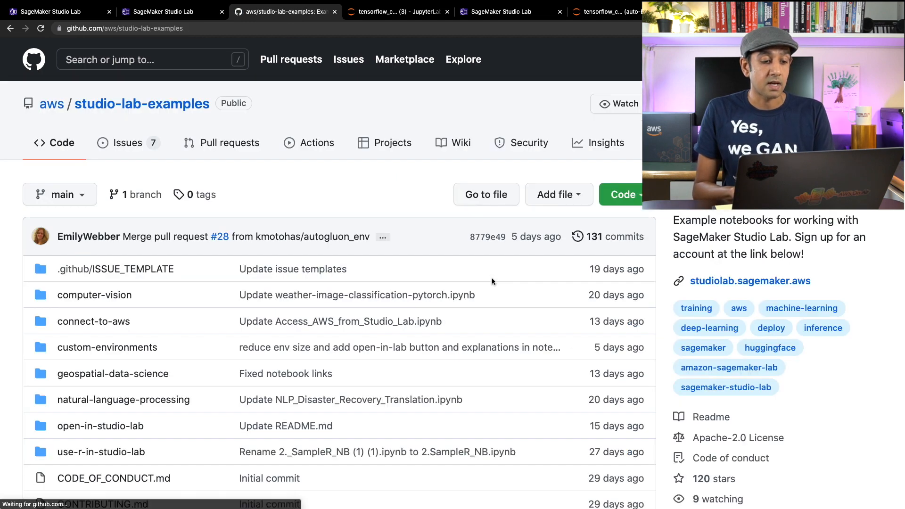
{"action": "scroll", "scroll_direction": "down", "scroll_amount": 3}
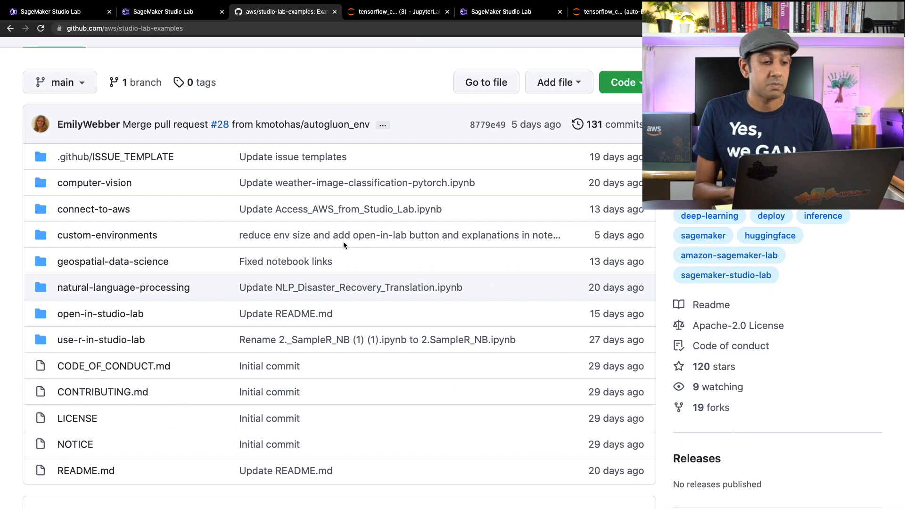
{"action": "mouse_move", "coordinate": [95, 182]}
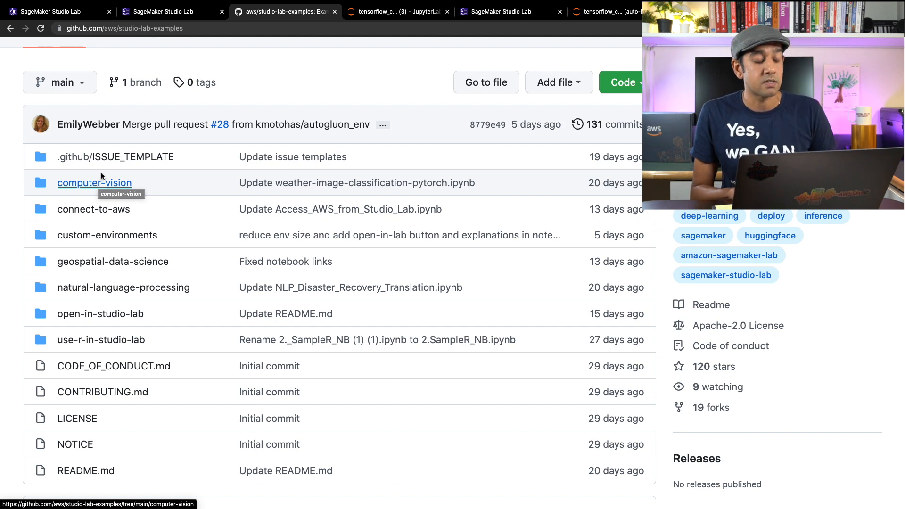
{"action": "left_click", "coordinate": [54, 11]}
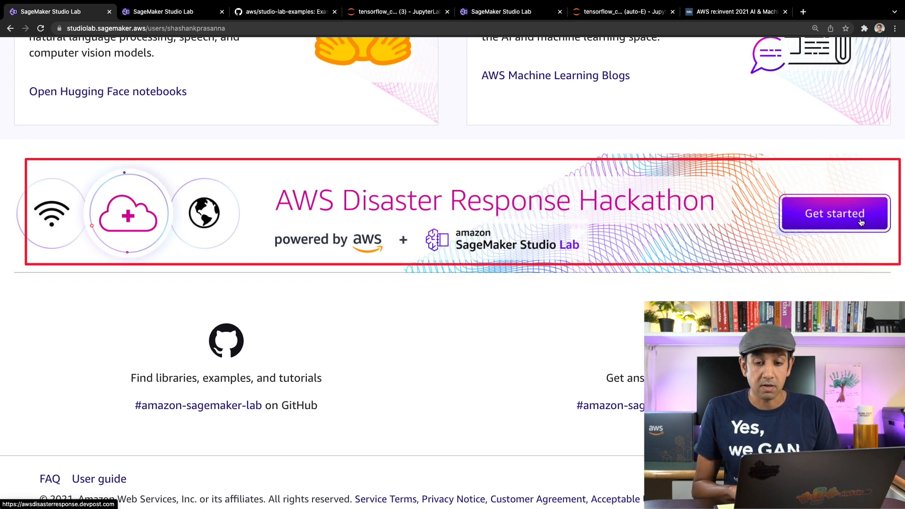
- Open Devpost's AWS Disaster Response Hackathon page and scroll through its overview and challenge details
{"action": "left_click", "coordinate": [834, 214]}
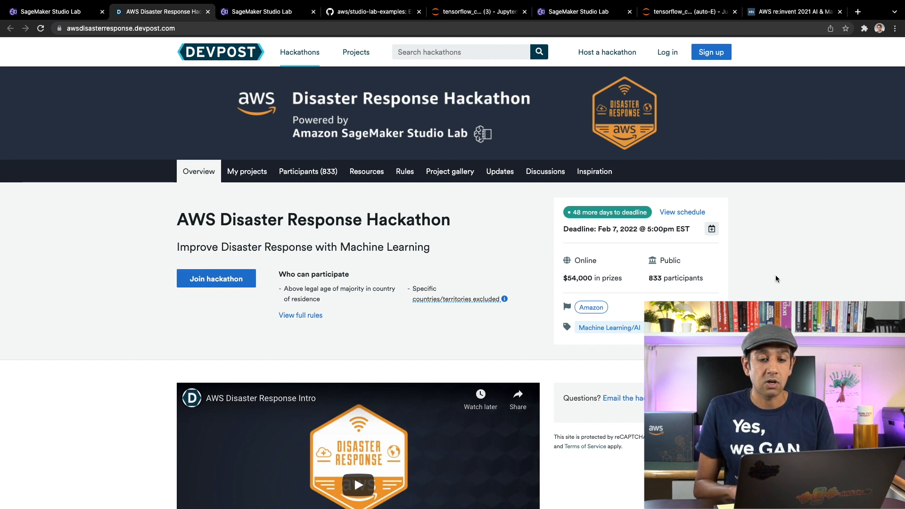
{"action": "scroll", "scroll_direction": "down", "scroll_amount": 3}
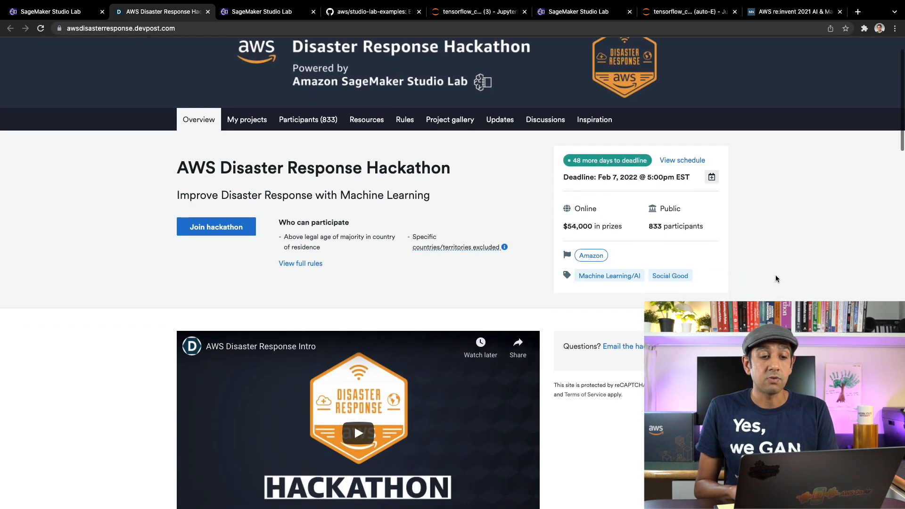
{"action": "scroll", "scroll_direction": "down", "scroll_amount": 3}
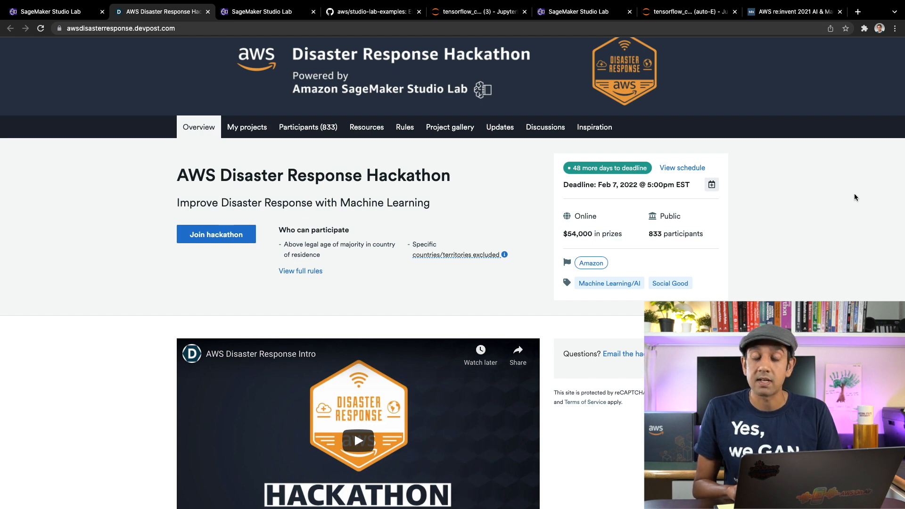
{"action": "scroll", "scroll_direction": "down", "scroll_amount": 3}
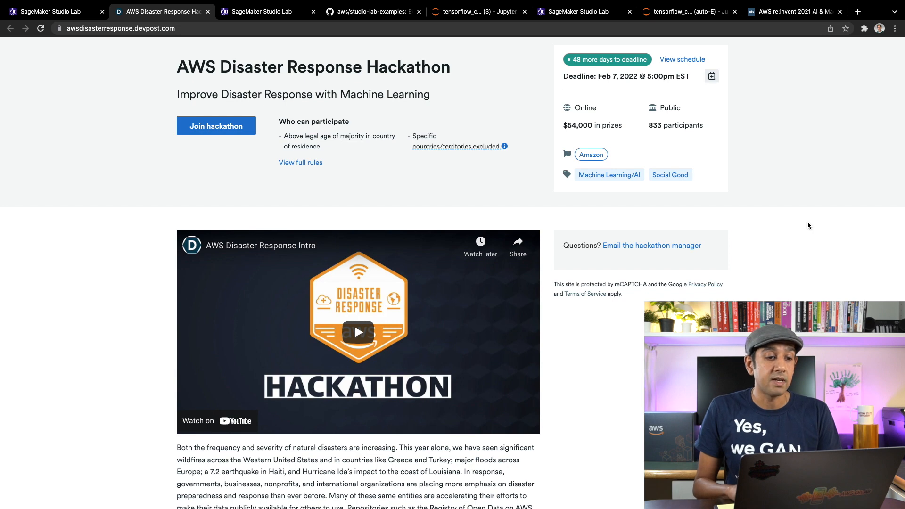
{"action": "scroll", "scroll_direction": "down", "scroll_amount": 3}
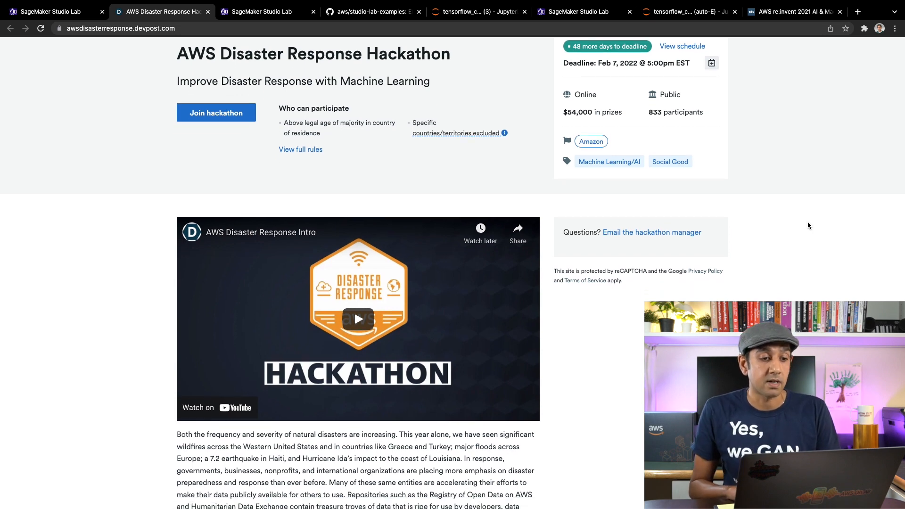
{"action": "scroll", "scroll_direction": "down", "scroll_amount": 3}
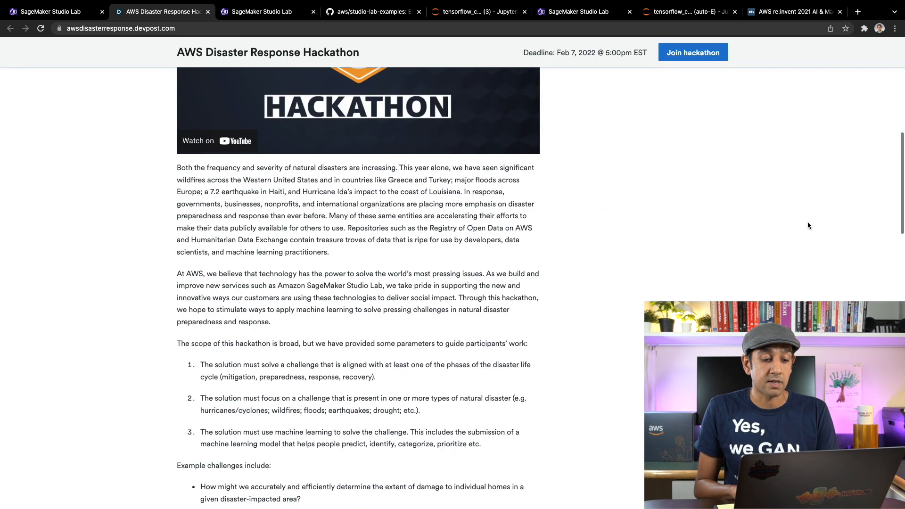
{"action": "scroll", "scroll_direction": "down", "scroll_amount": 3}
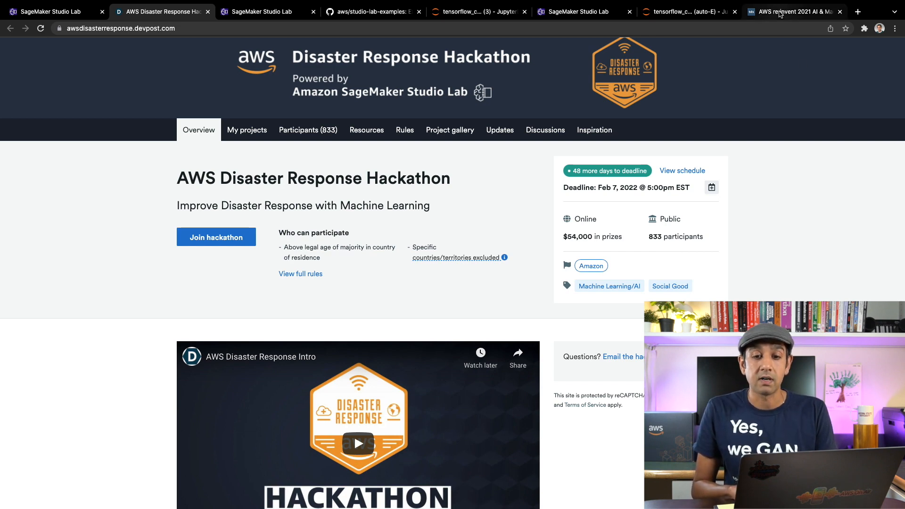
{"action": "left_click", "coordinate": [794, 11]}
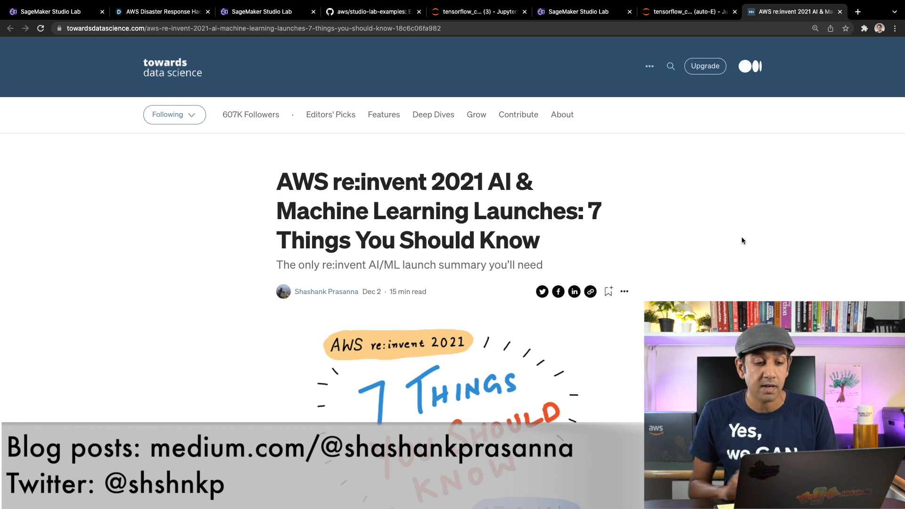
- Scroll the re:Invent 2021 AI/ML article down to its SageMaker Serverless Inference section
{"action": "scroll", "scroll_direction": "down", "scroll_amount": 3}
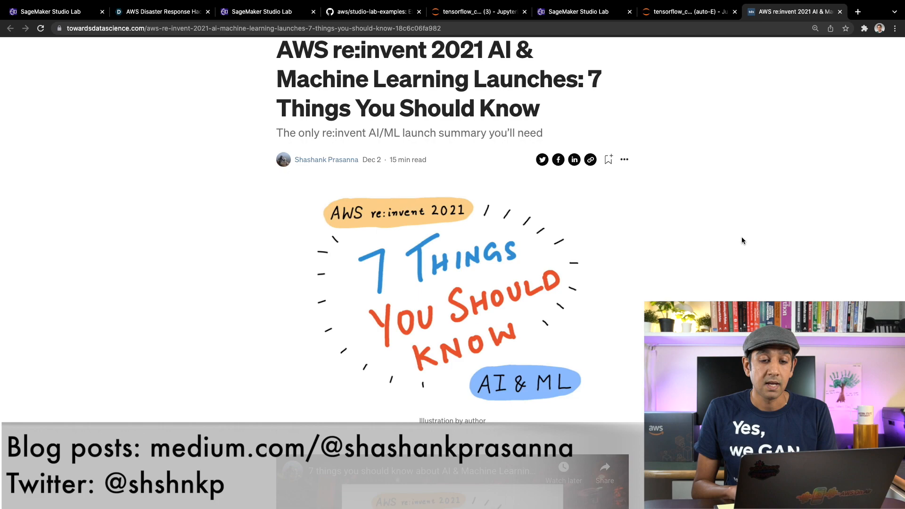
{"action": "scroll", "scroll_direction": "down", "scroll_amount": 3}
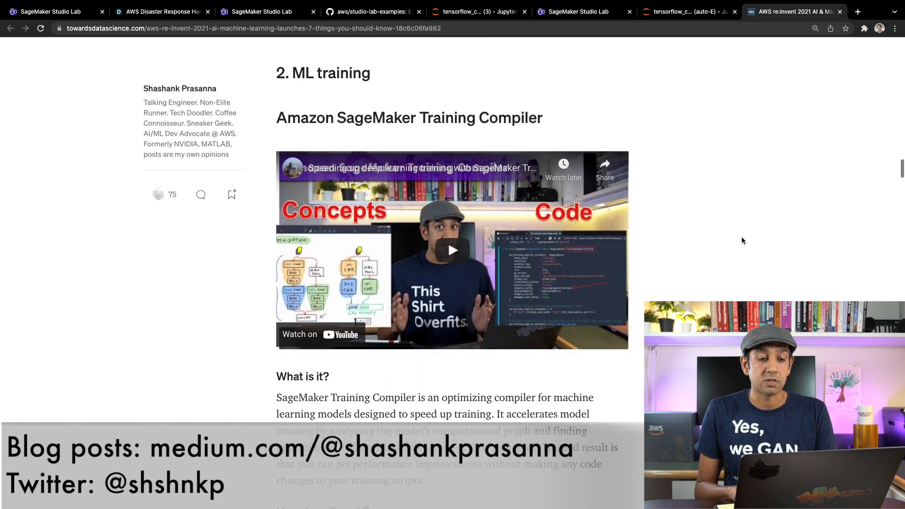
{"action": "scroll", "scroll_direction": "down", "scroll_amount": 3}
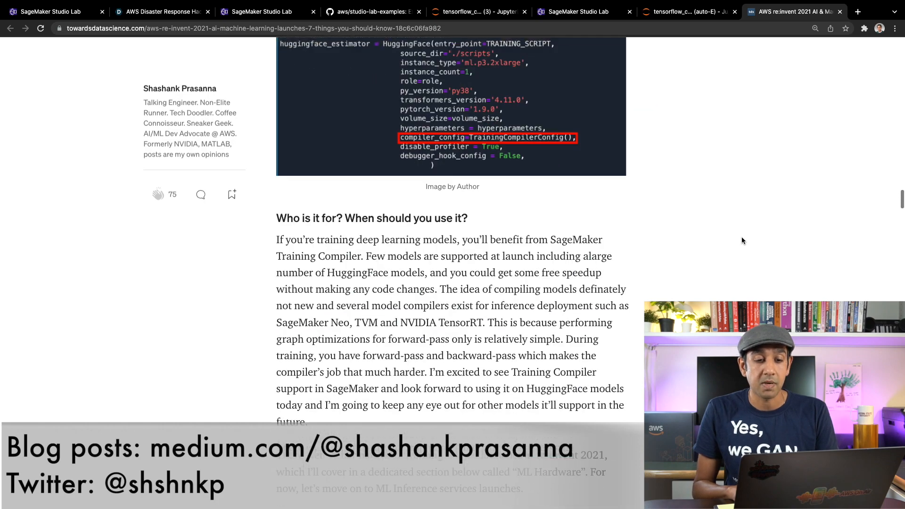
{"action": "scroll", "scroll_direction": "down", "scroll_amount": 3}
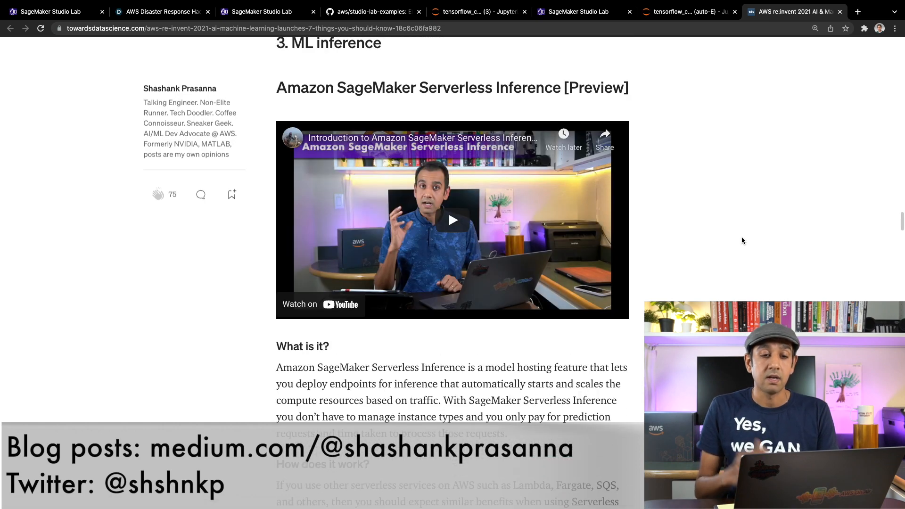